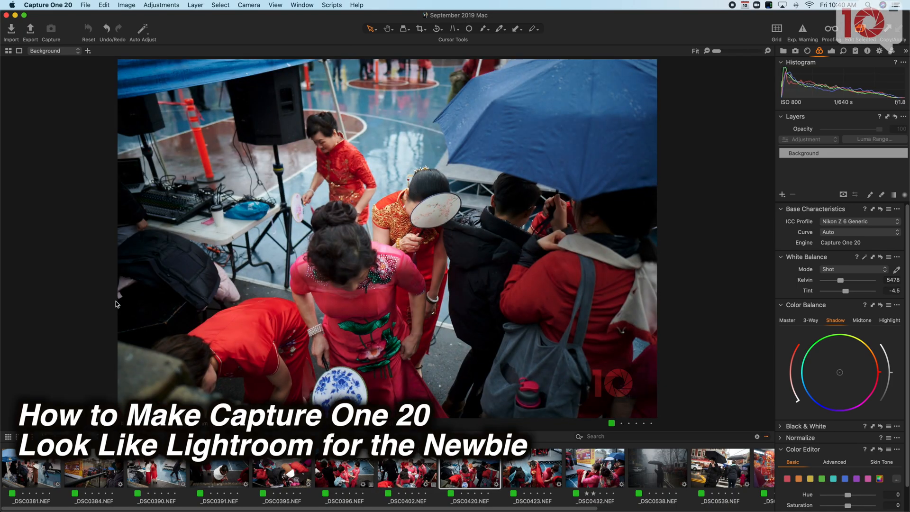
# - Select the Domino Park album and show the dusk street-corner photo _DSC0240.NEF in the viewer
pyautogui.click(595, 467)
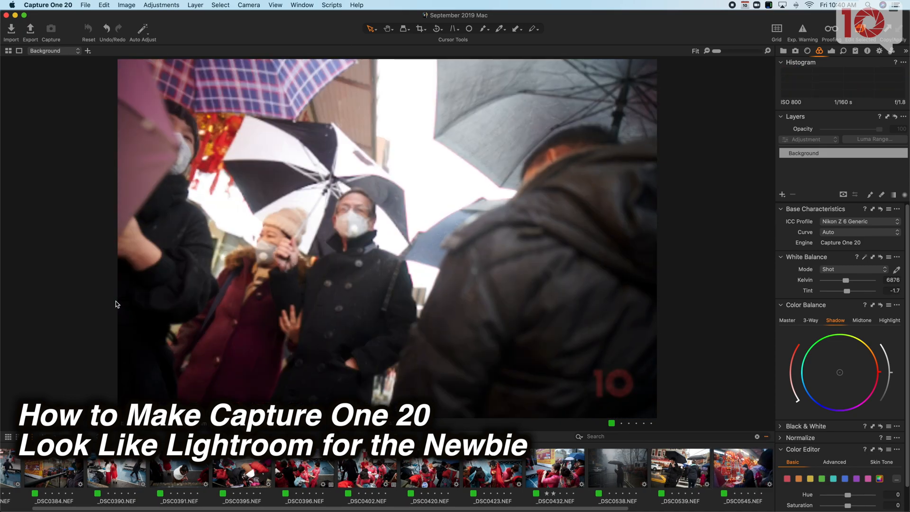
pyautogui.click(741, 467)
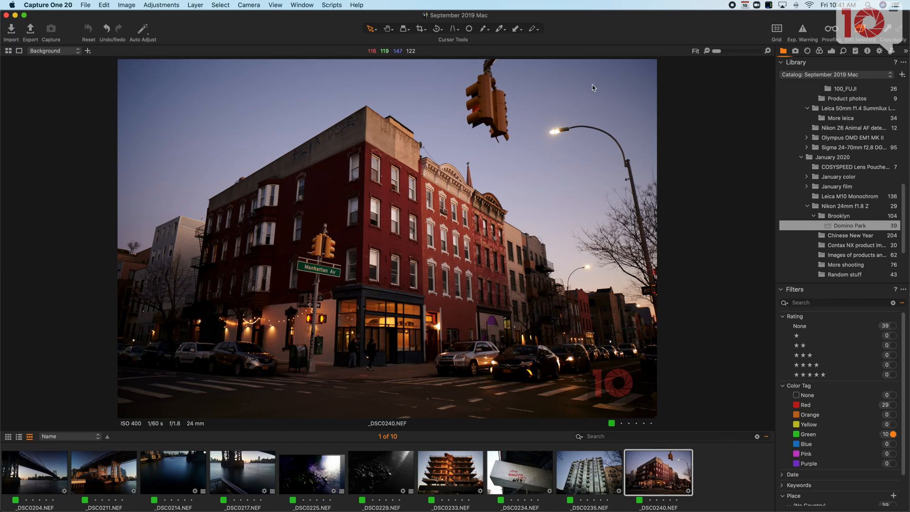
pyautogui.moveTo(240, 103)
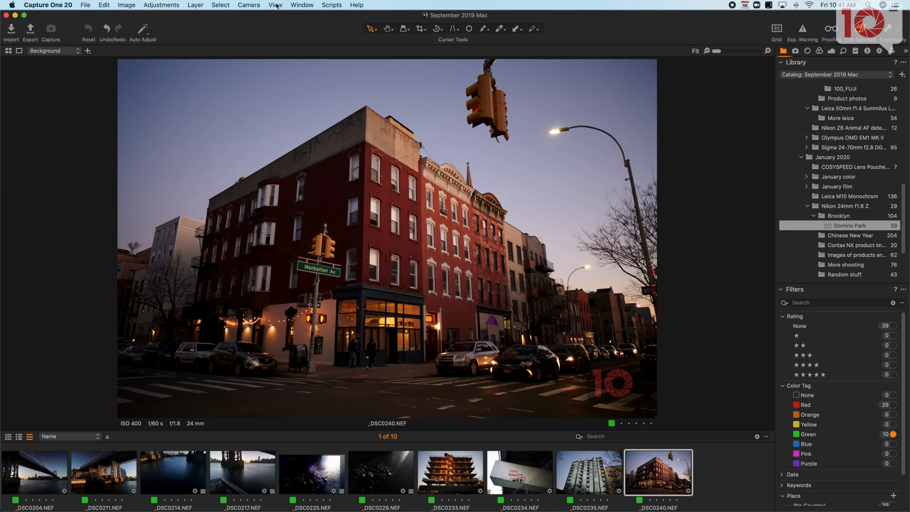
pyautogui.click(275, 4)
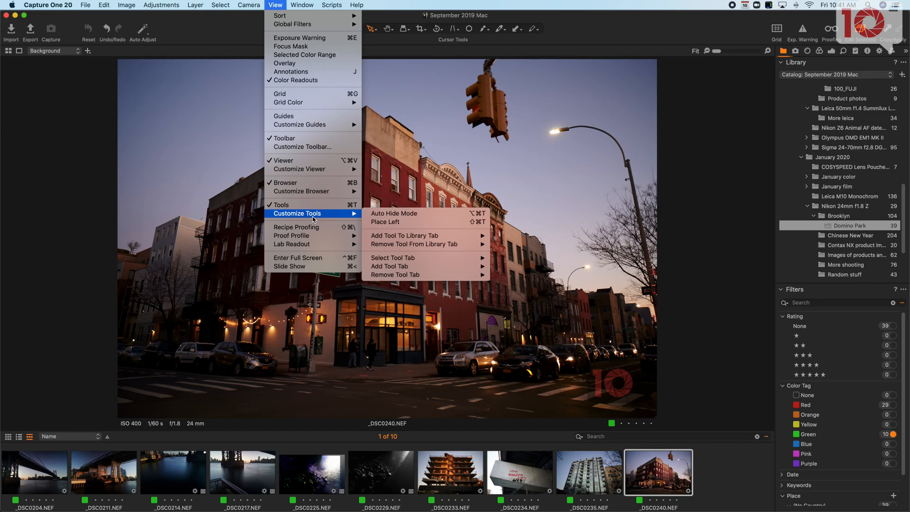
pyautogui.moveTo(301, 190)
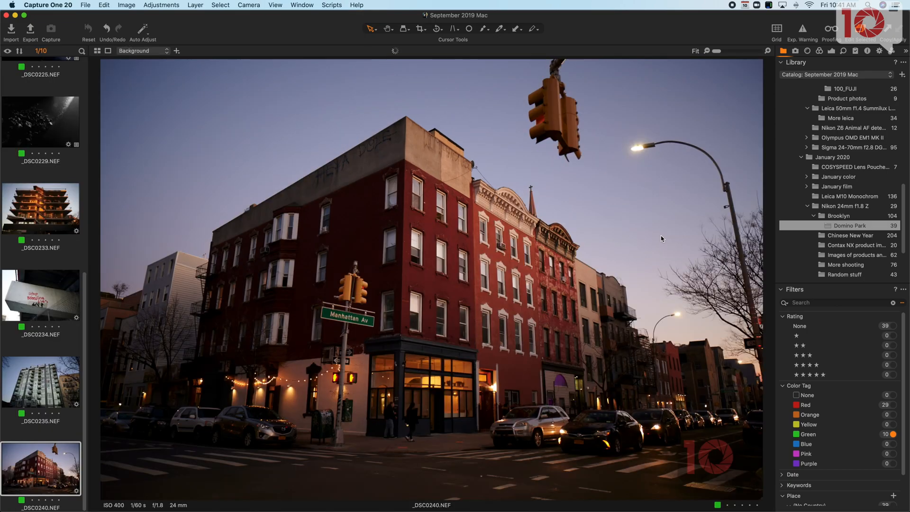
pyautogui.moveTo(785, 250)
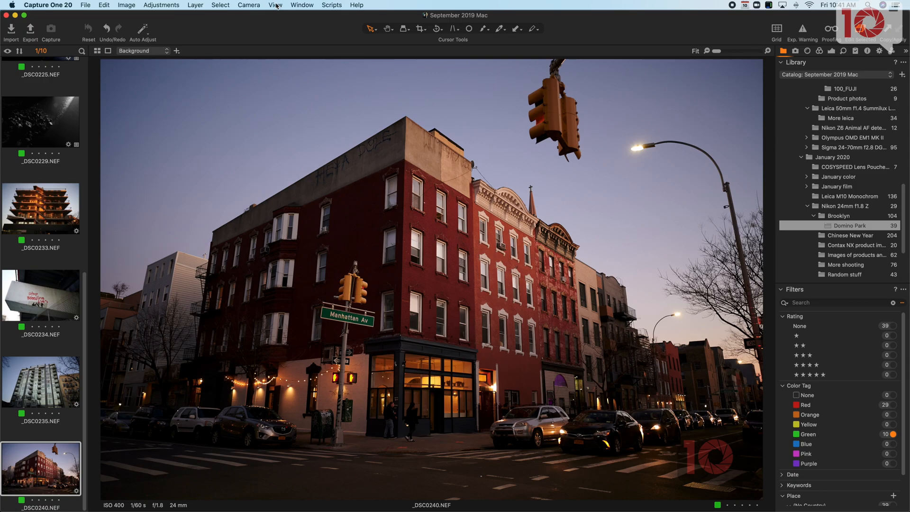
pyautogui.click(274, 4)
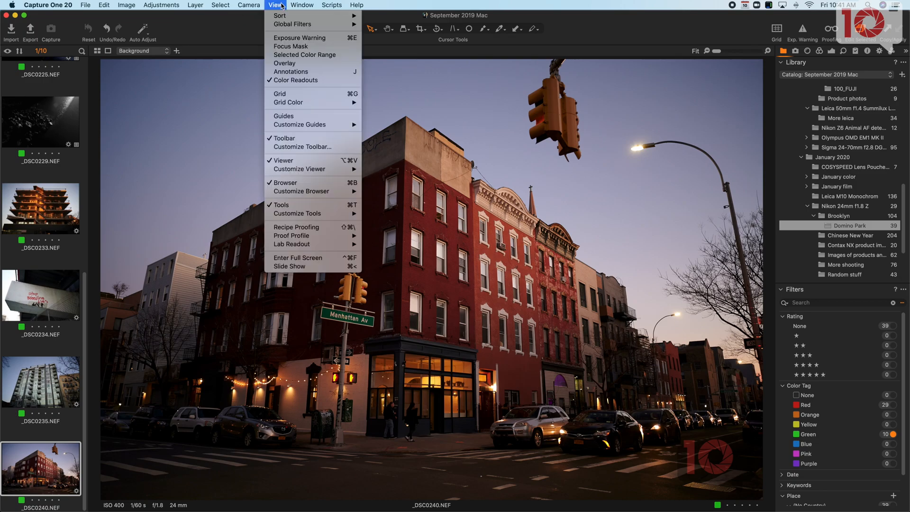
pyautogui.moveTo(300, 191)
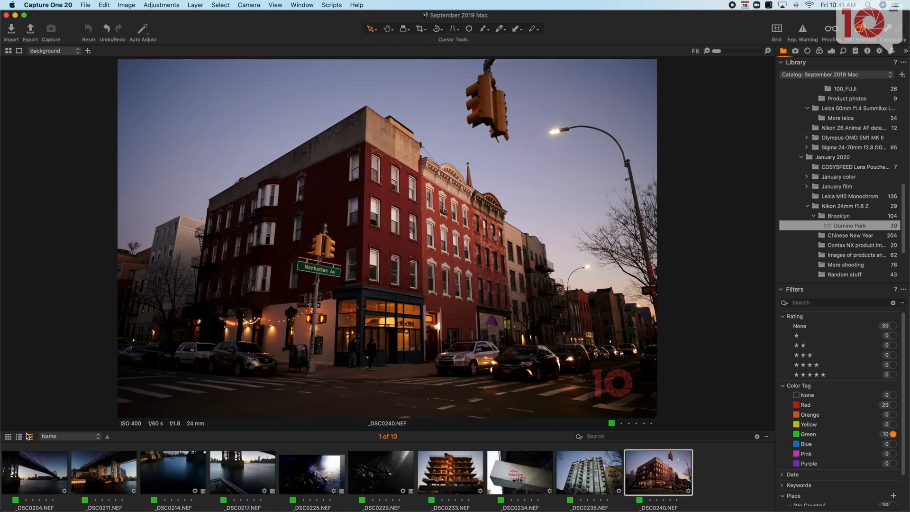
pyautogui.click(32, 469)
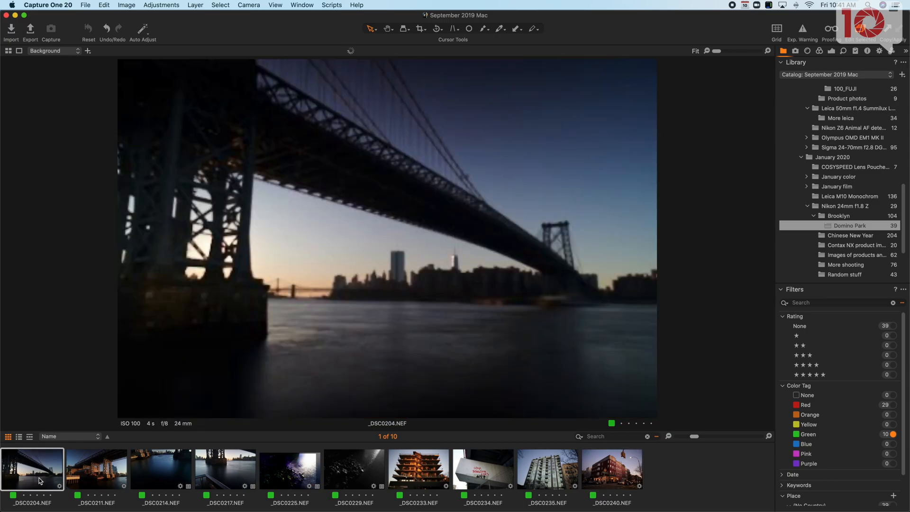
pyautogui.click(354, 468)
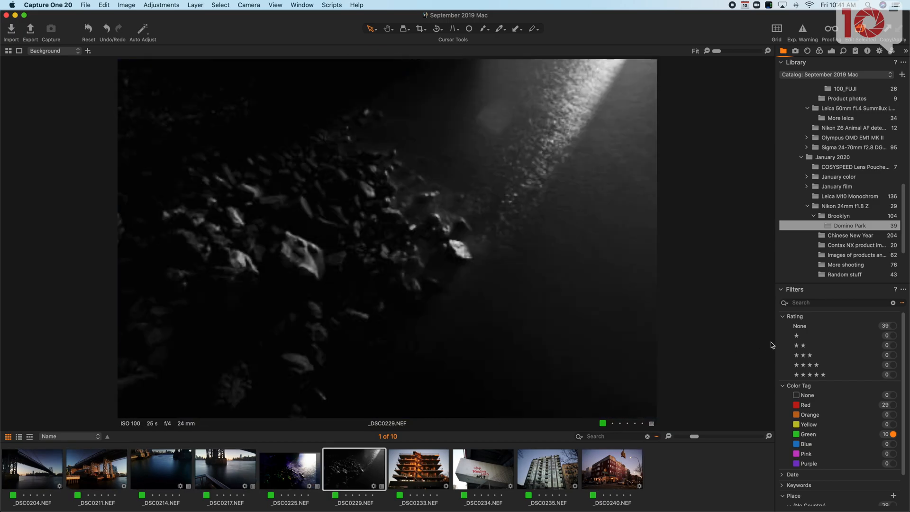
pyautogui.click(161, 468)
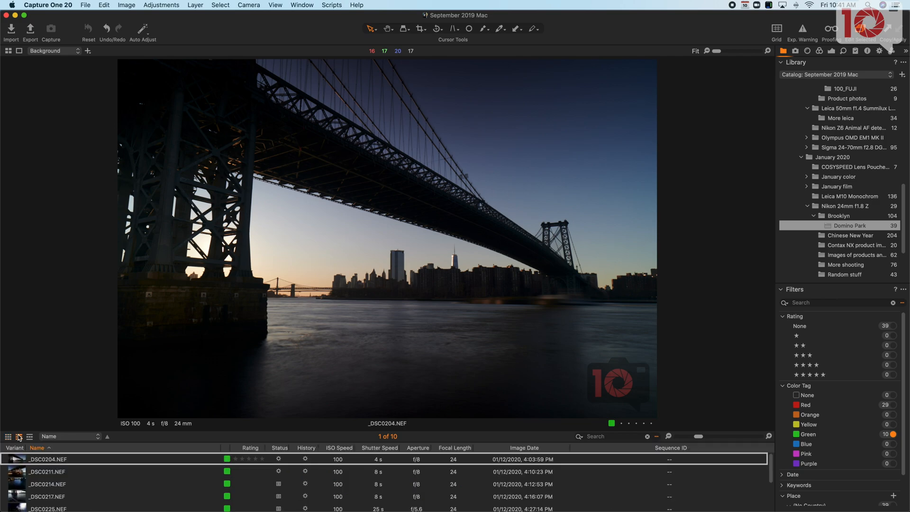
pyautogui.click(29, 436)
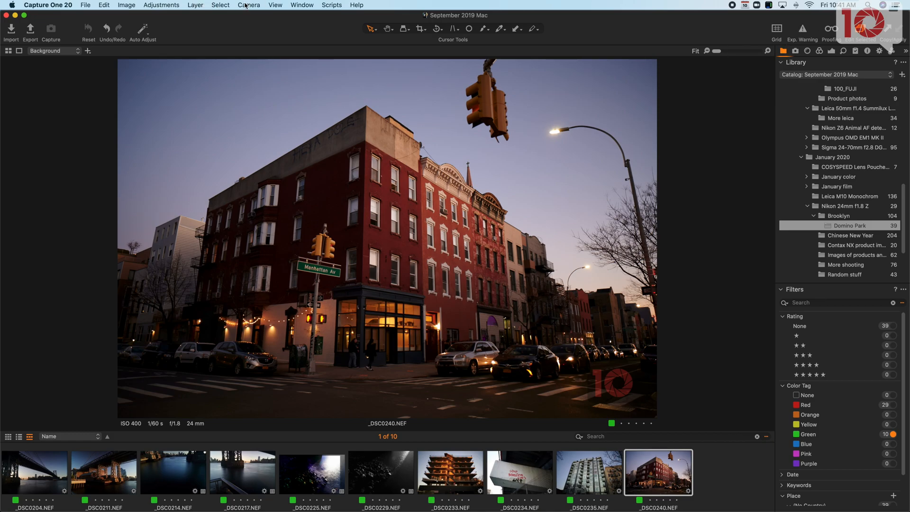
pyautogui.click(275, 4)
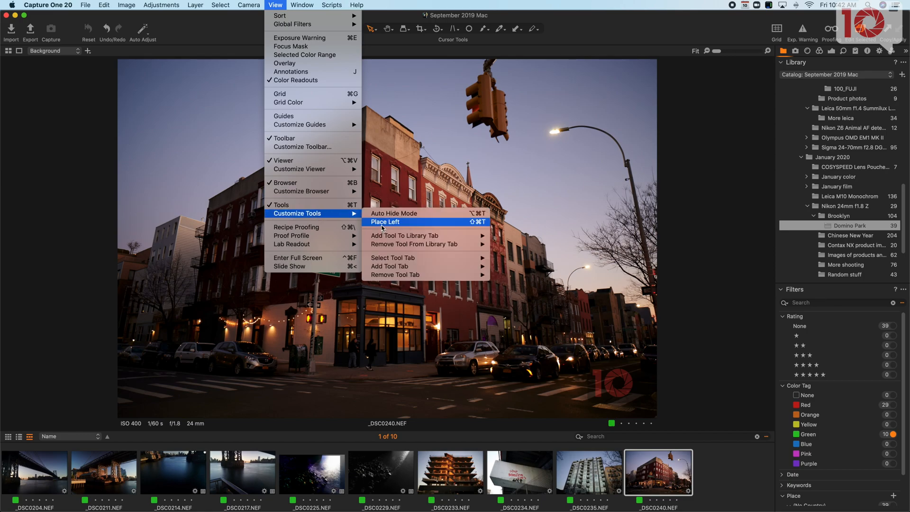
pyautogui.moveTo(405, 235)
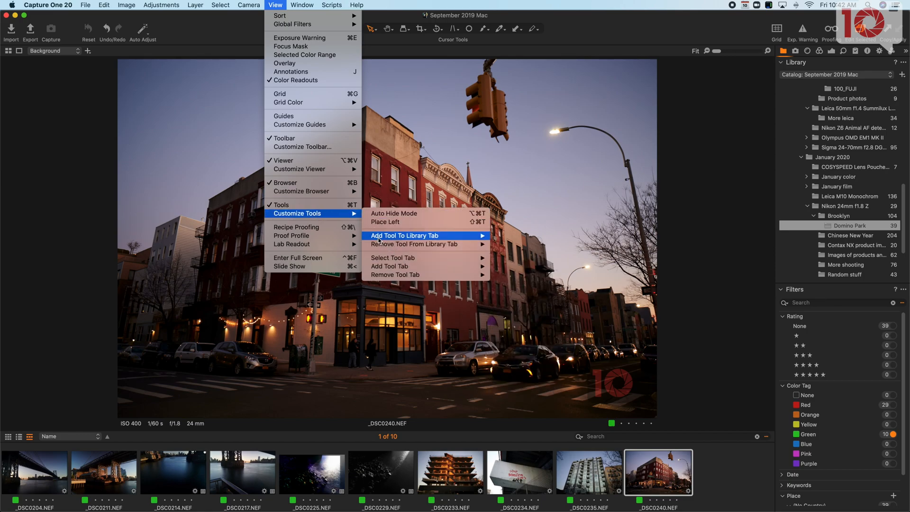
pyautogui.moveTo(281, 204)
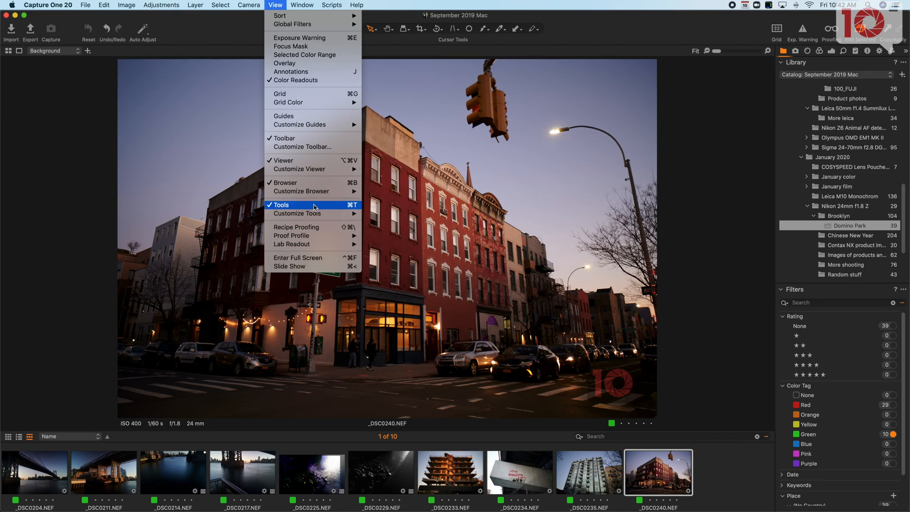
pyautogui.click(280, 204)
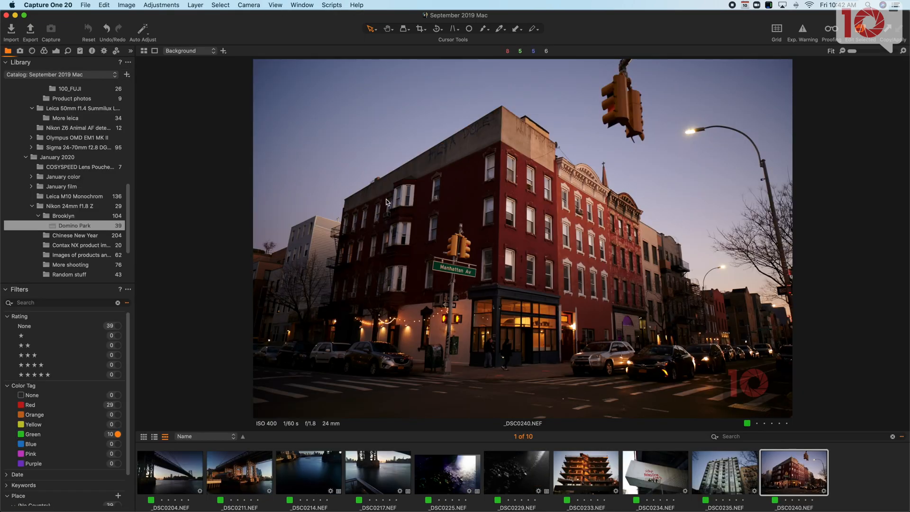
pyautogui.moveTo(100, 84)
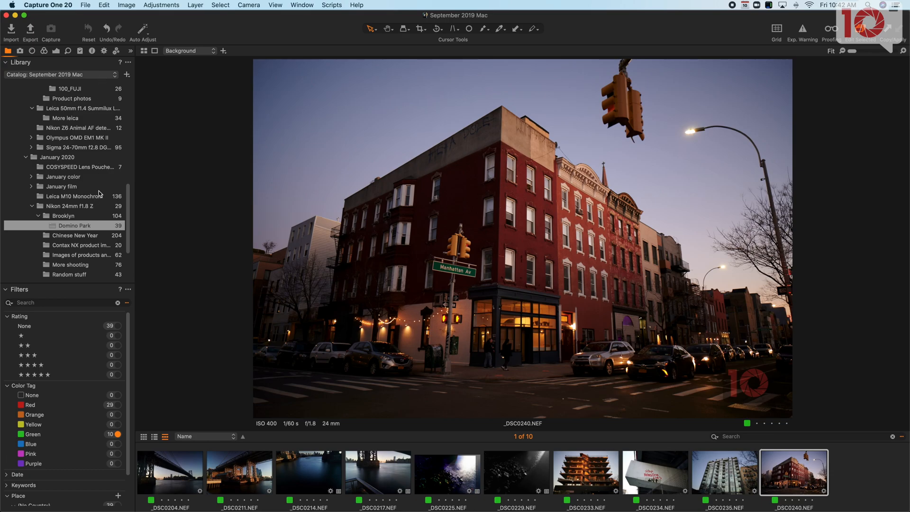
pyautogui.moveTo(267, 35)
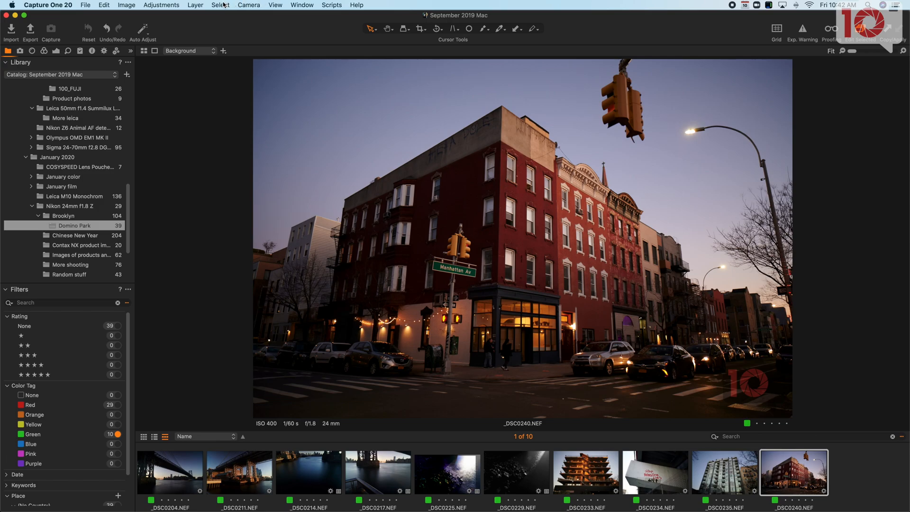
pyautogui.click(221, 5)
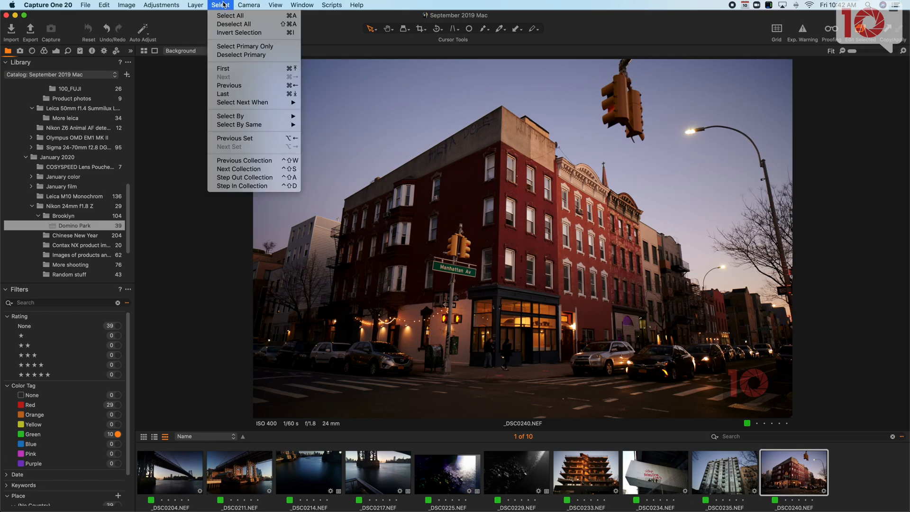
pyautogui.click(248, 5)
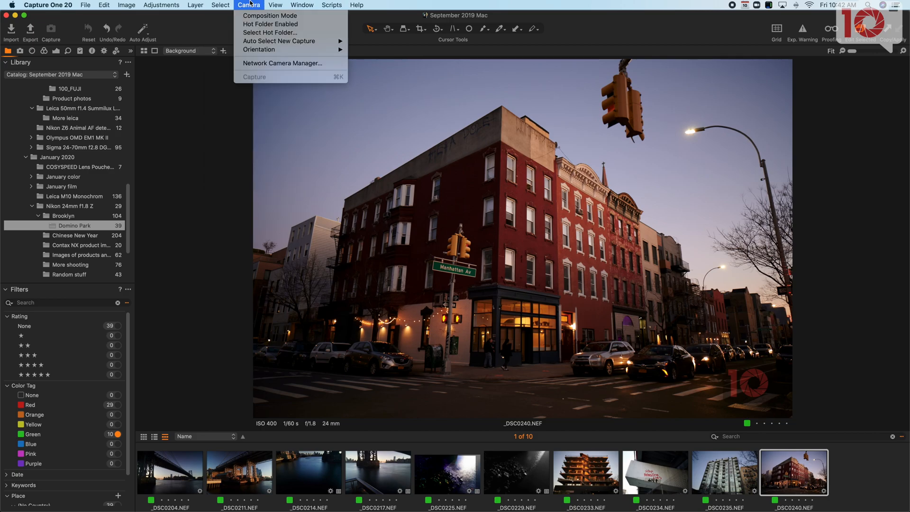
pyautogui.click(276, 4)
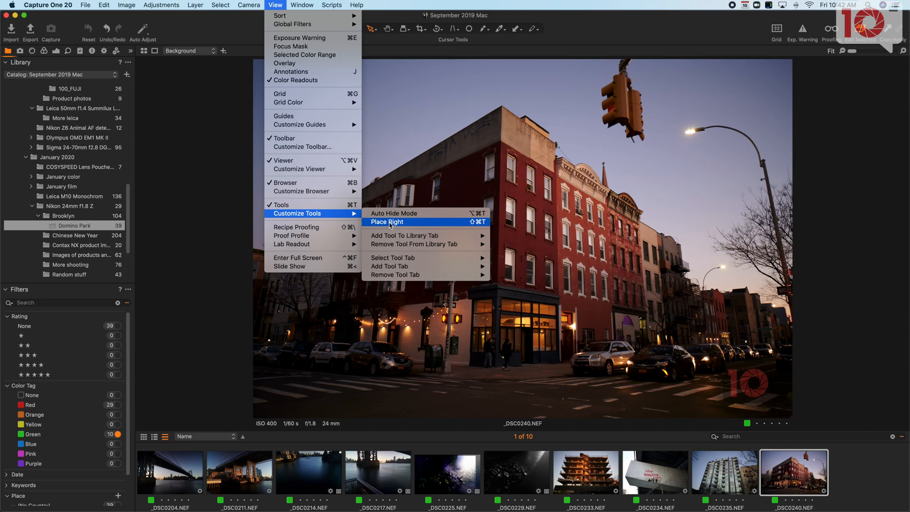
pyautogui.click(386, 221)
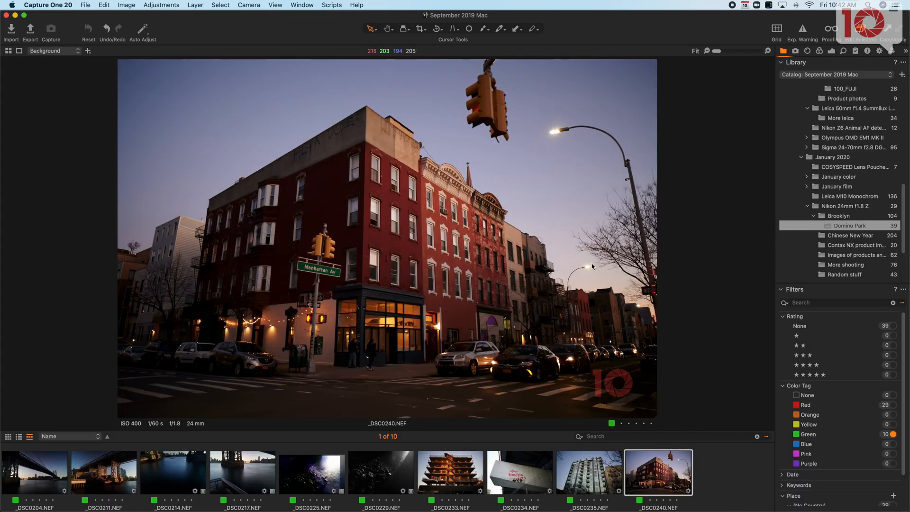
pyautogui.moveTo(784, 152)
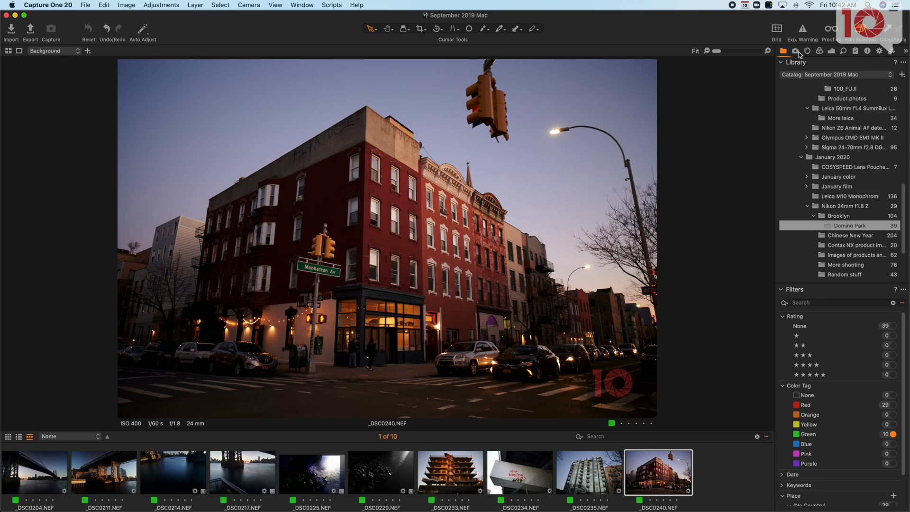
# - Cool the white balance from 8913 K to a custom ~6485 K for a bluer evening sky
pyautogui.click(806, 50)
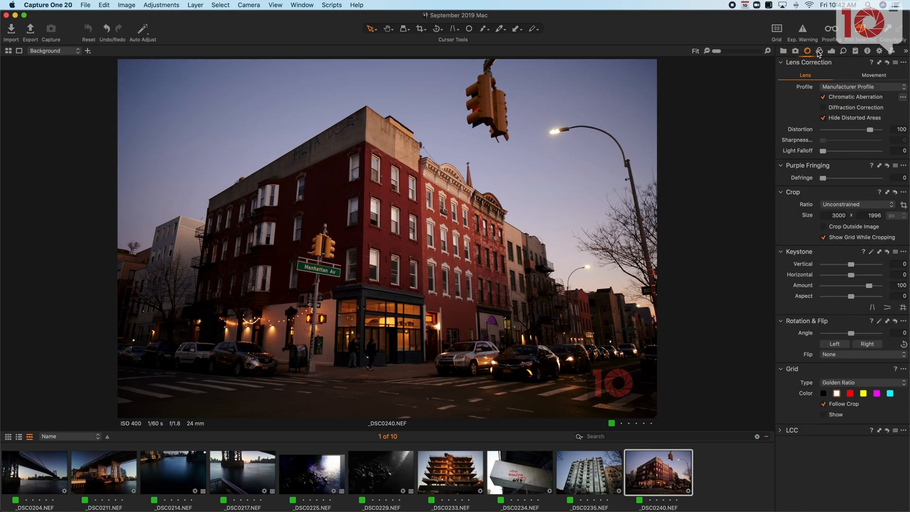
pyautogui.click(843, 50)
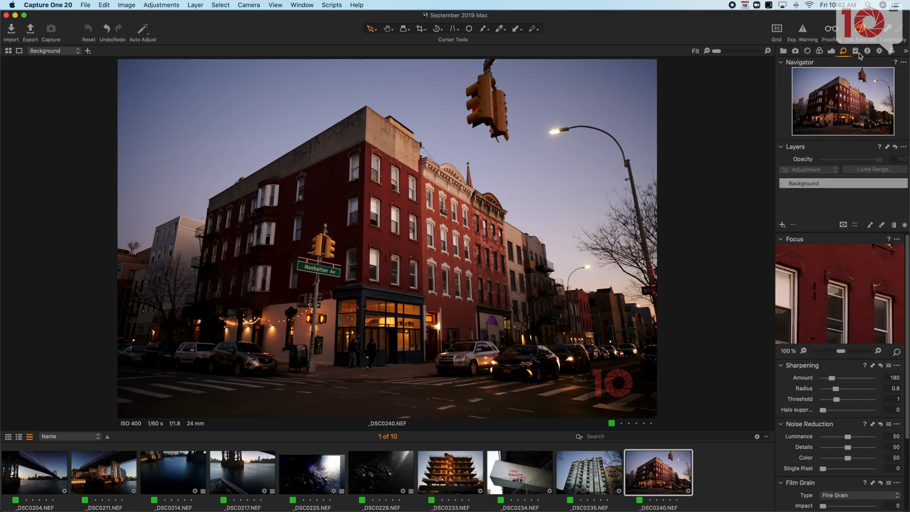
pyautogui.click(806, 50)
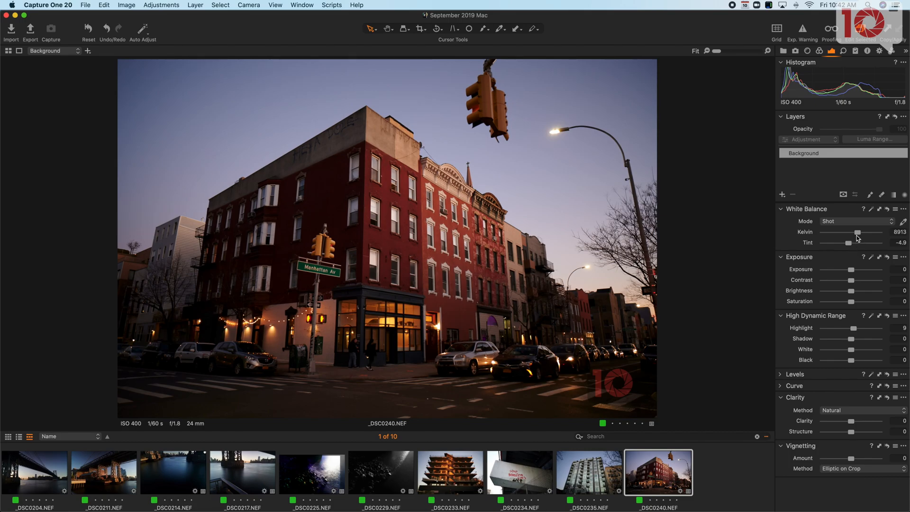
pyautogui.moveTo(858, 232); pyautogui.dragTo(844, 232)
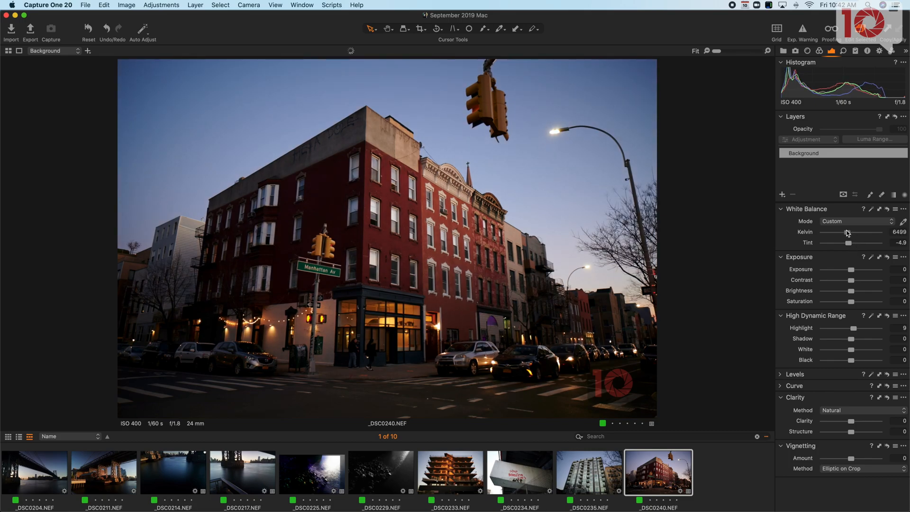
pyautogui.moveTo(850, 232); pyautogui.dragTo(848, 232)
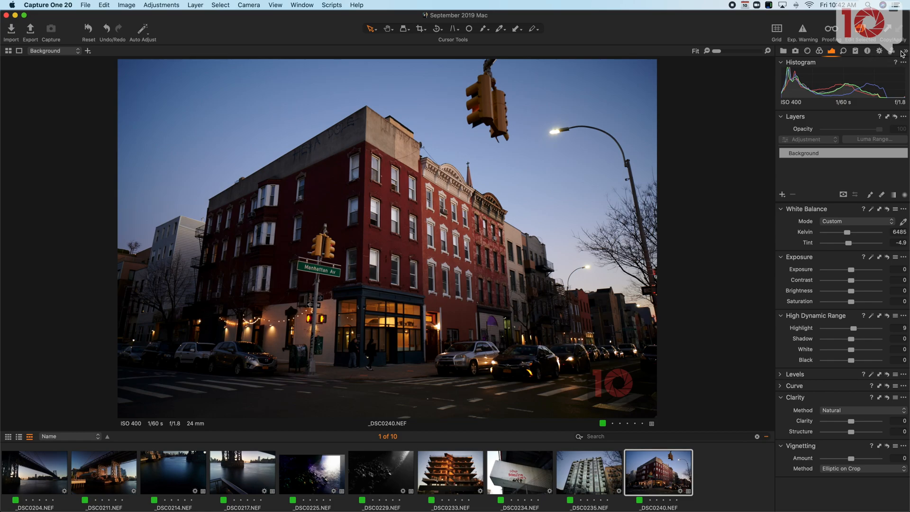
# - Show the Quick tool tab with the RNI All Films 4 Slide Pro - Clean user style group expanded
pyautogui.click(903, 51)
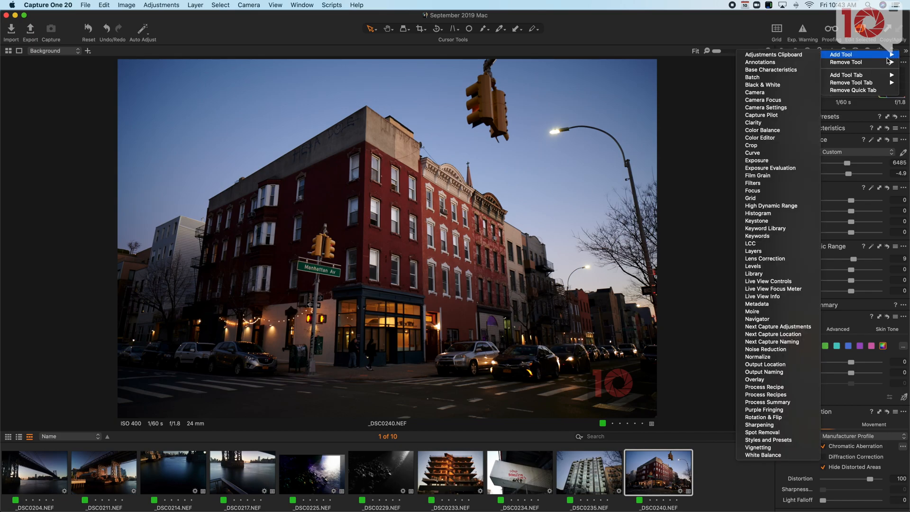
pyautogui.moveTo(846, 74)
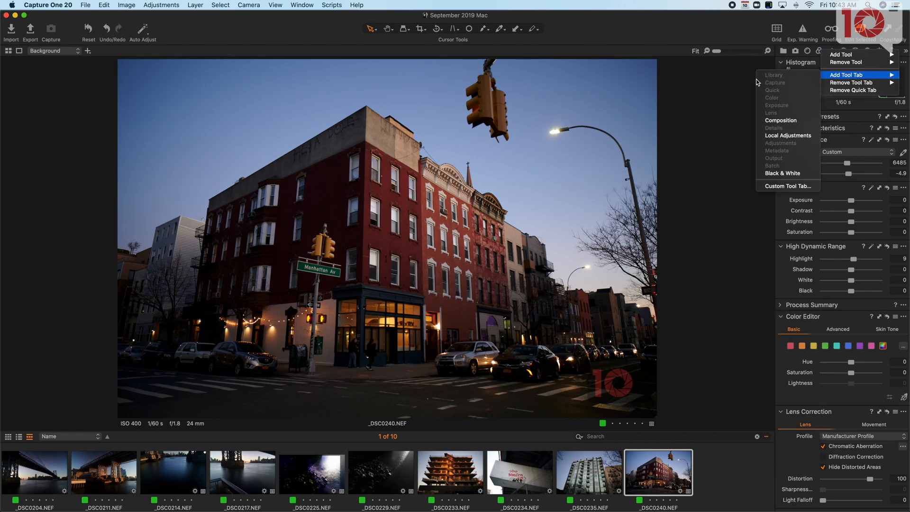
pyautogui.moveTo(779, 95)
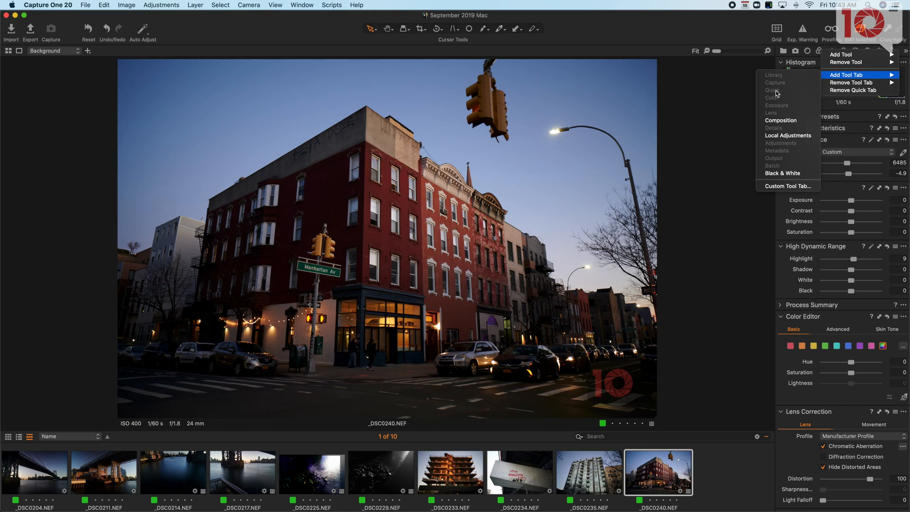
pyautogui.moveTo(784, 96)
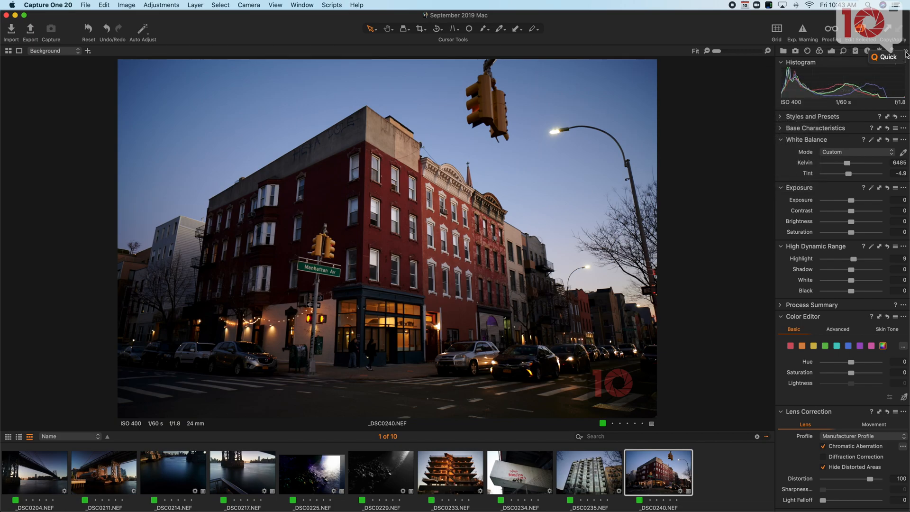
pyautogui.moveTo(898, 193)
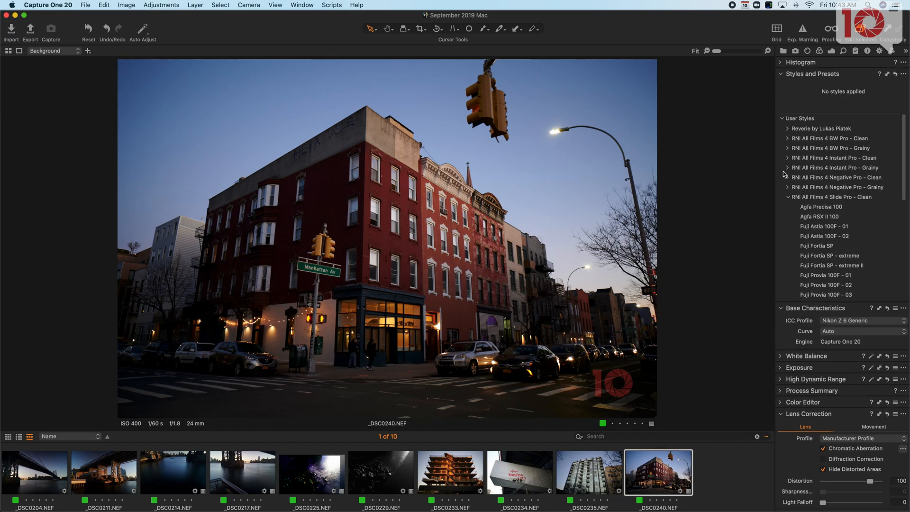
pyautogui.click(787, 197)
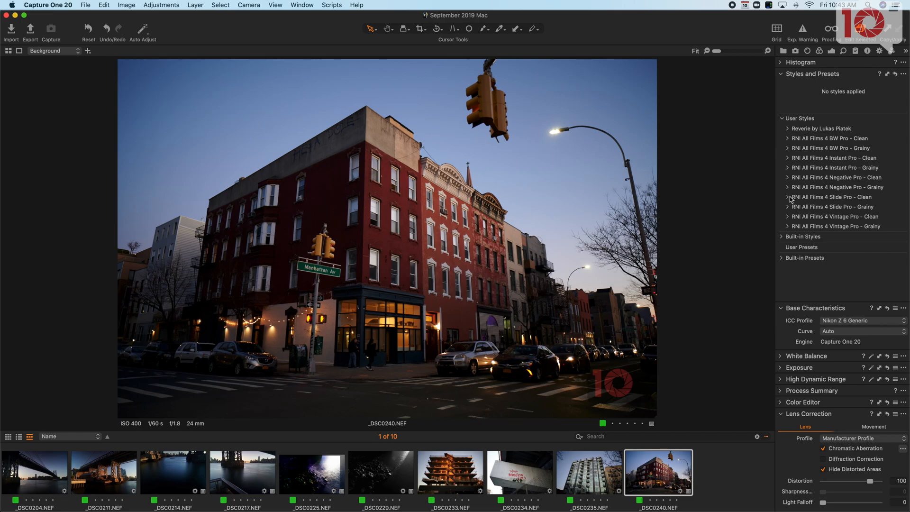
pyautogui.click(788, 197)
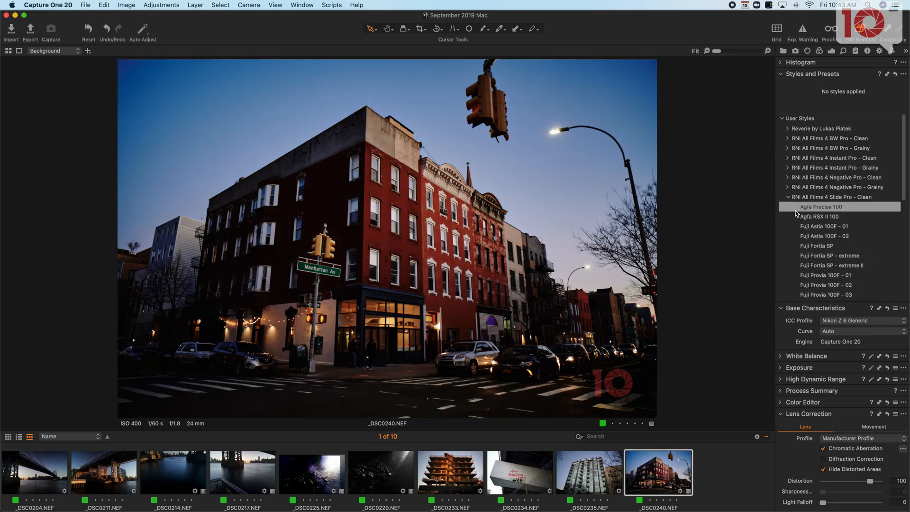
# - Apply the Agfa Precisa 100 film style to the street photo
pyautogui.click(819, 207)
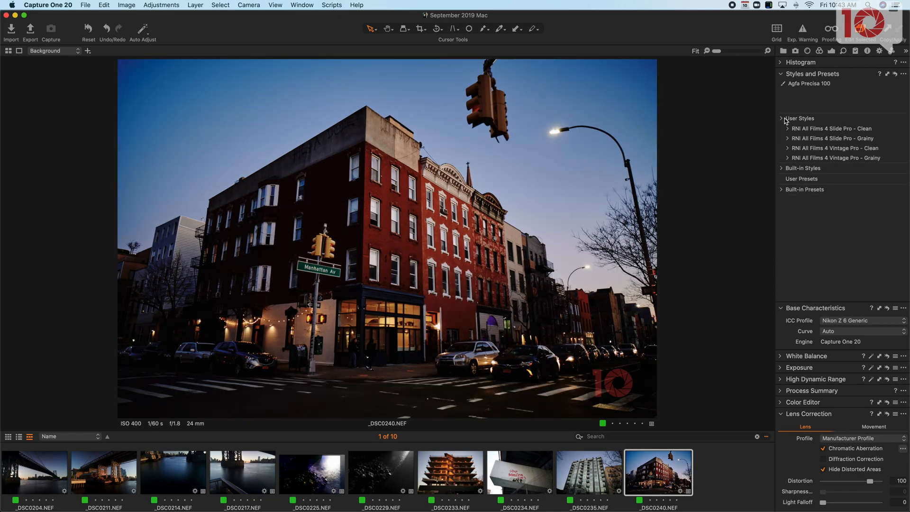
pyautogui.click(780, 119)
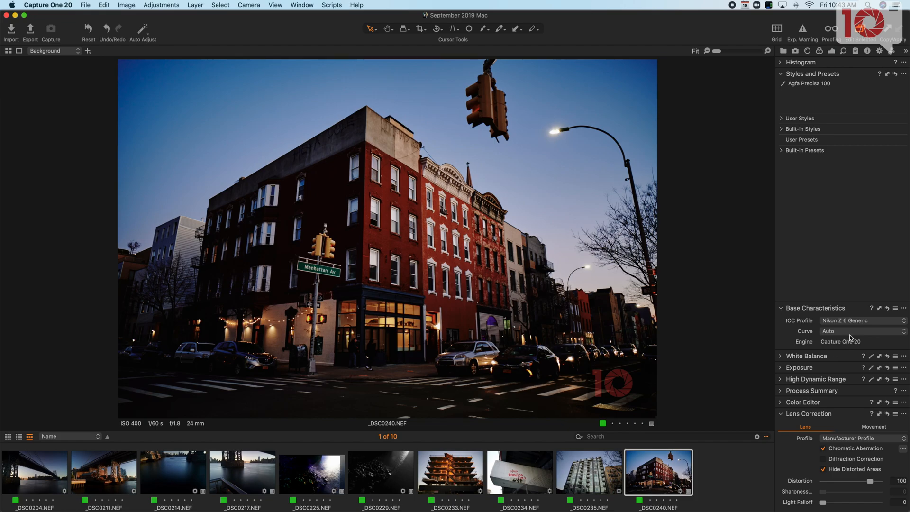
pyautogui.click(861, 330)
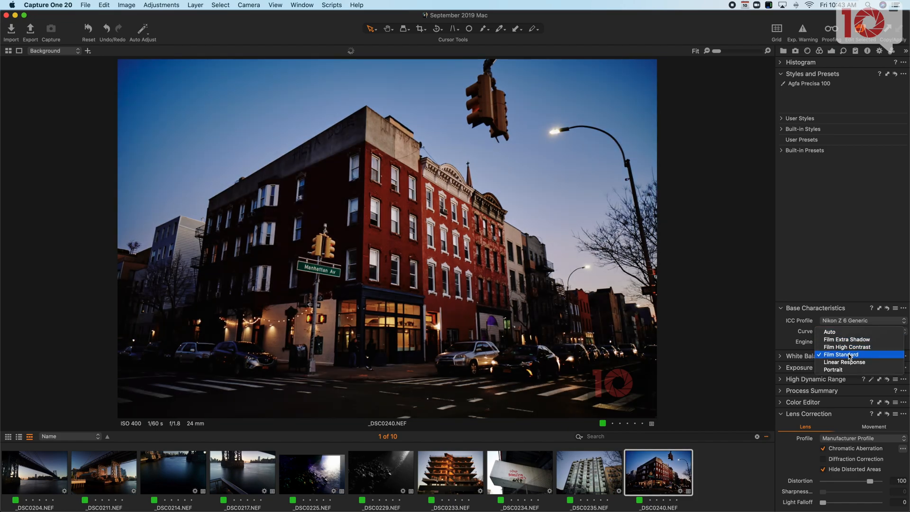
# - Set the base curve to Film Standard and lower the white balance to about 6118 K
pyautogui.click(841, 353)
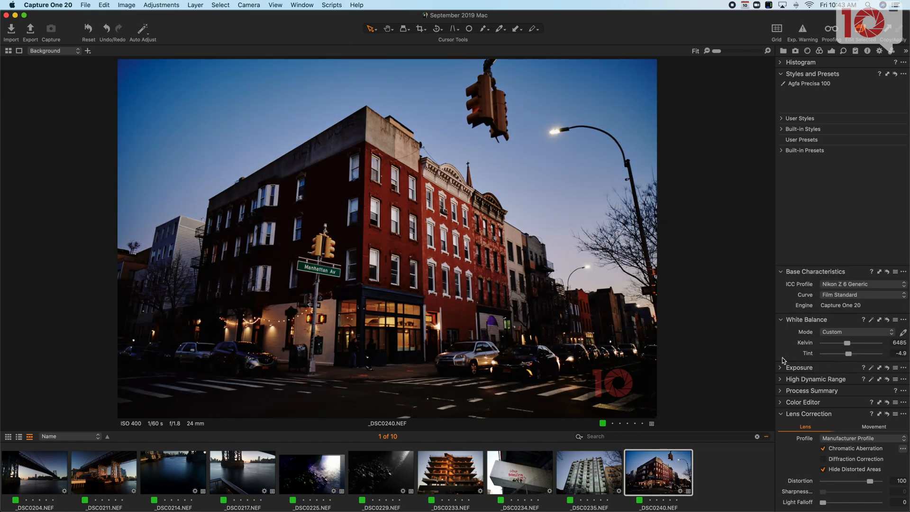
pyautogui.moveTo(858, 343); pyautogui.dragTo(845, 343)
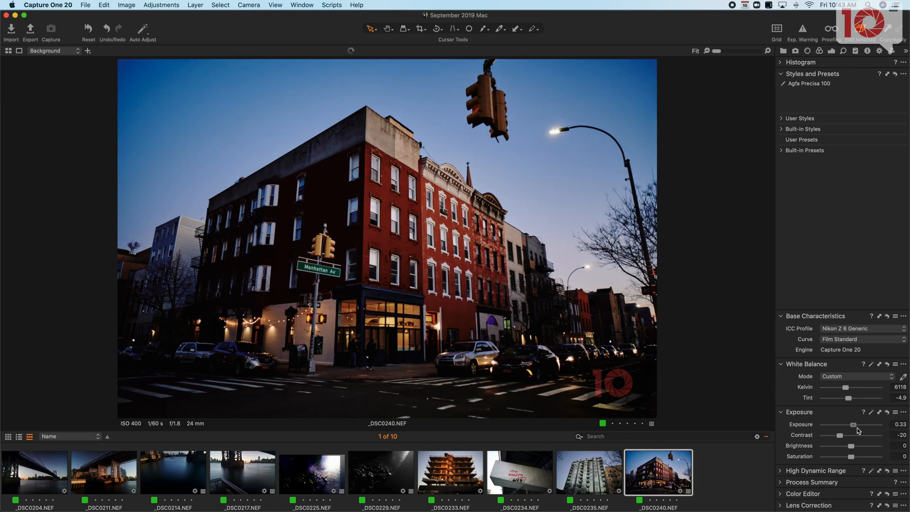
pyautogui.click(780, 413)
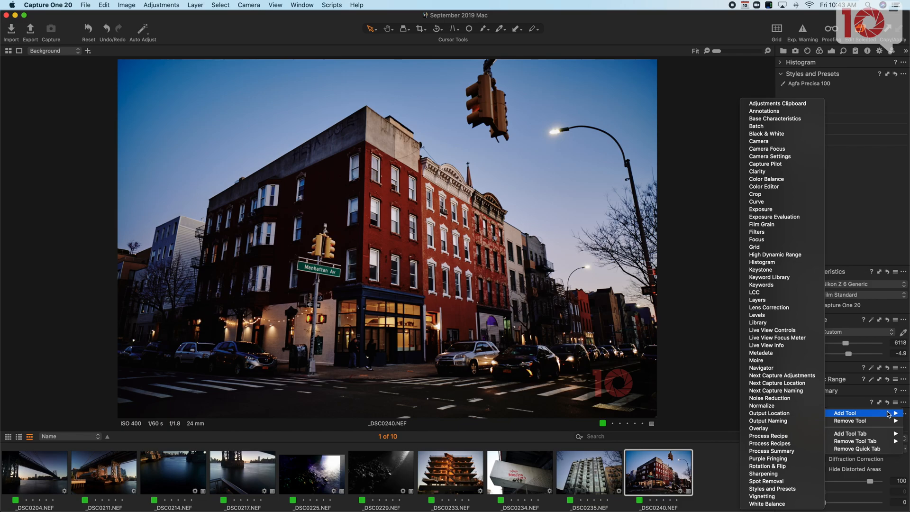
pyautogui.moveTo(776, 307)
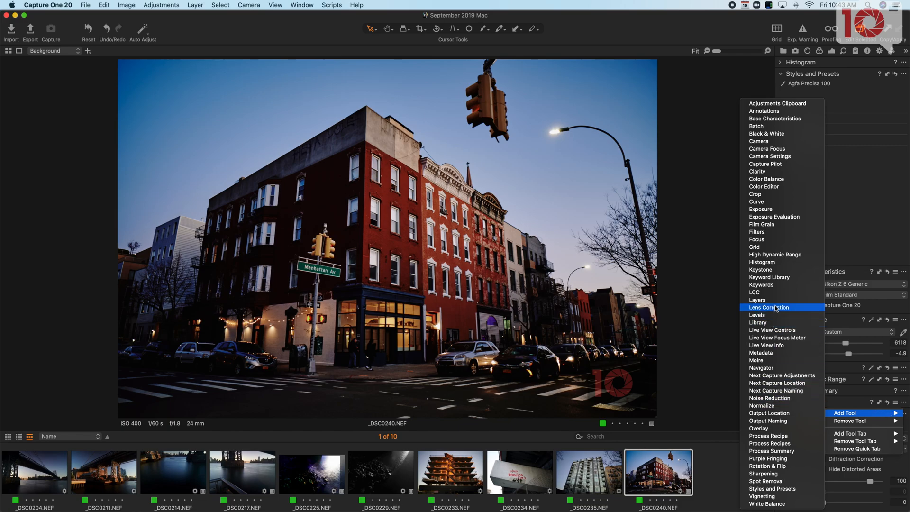
pyautogui.moveTo(775, 298)
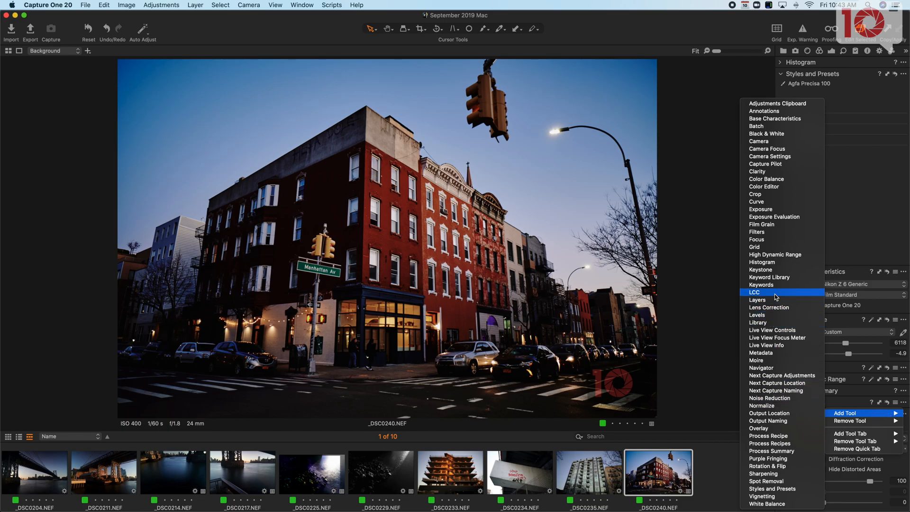
pyautogui.moveTo(774, 254)
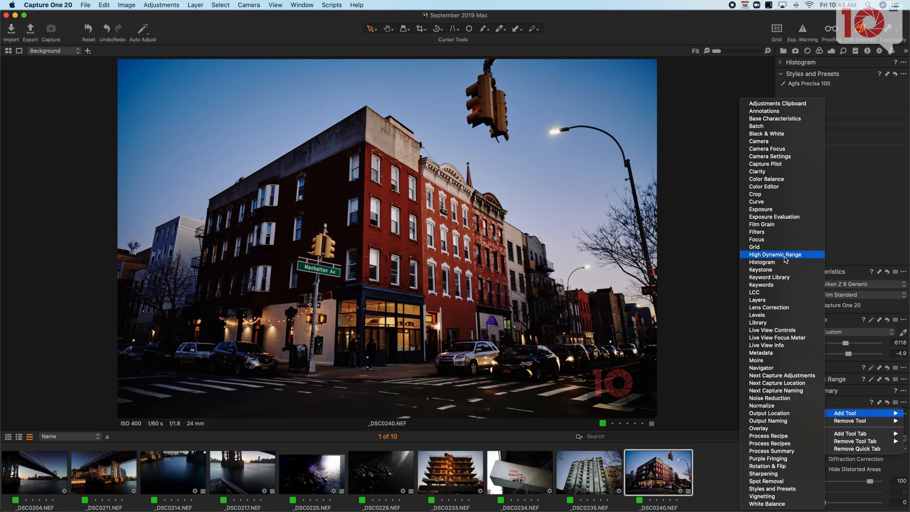
pyautogui.moveTo(781, 239)
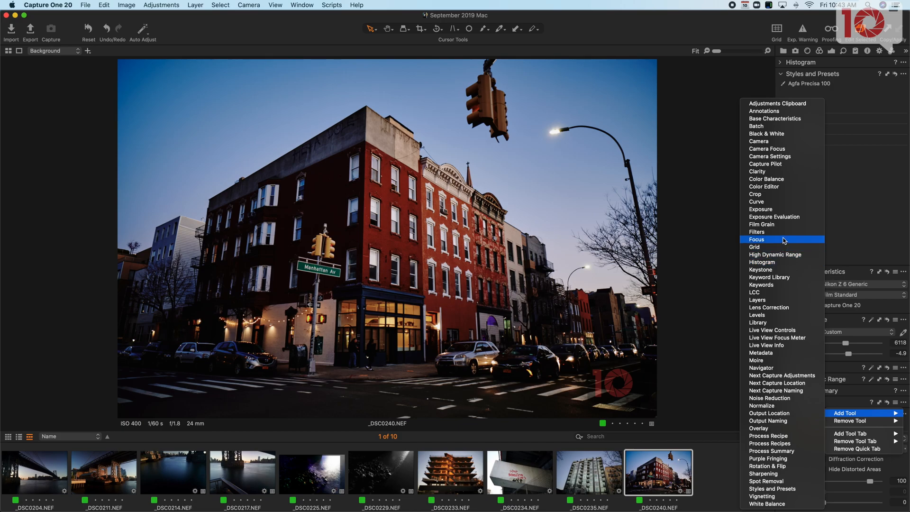
pyautogui.moveTo(766, 171)
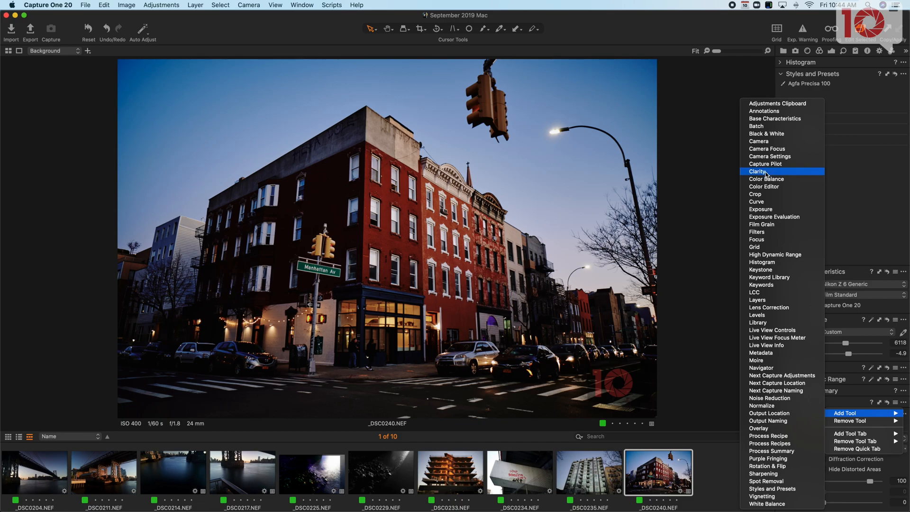
# - Add a Clarity tool to the panel and raise clarity to 51
pyautogui.click(758, 172)
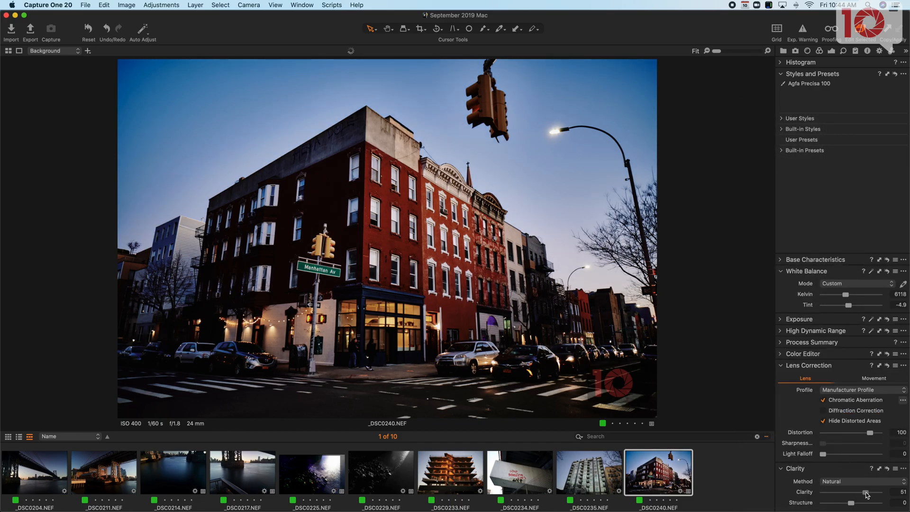
pyautogui.moveTo(864, 491); pyautogui.dragTo(867, 492)
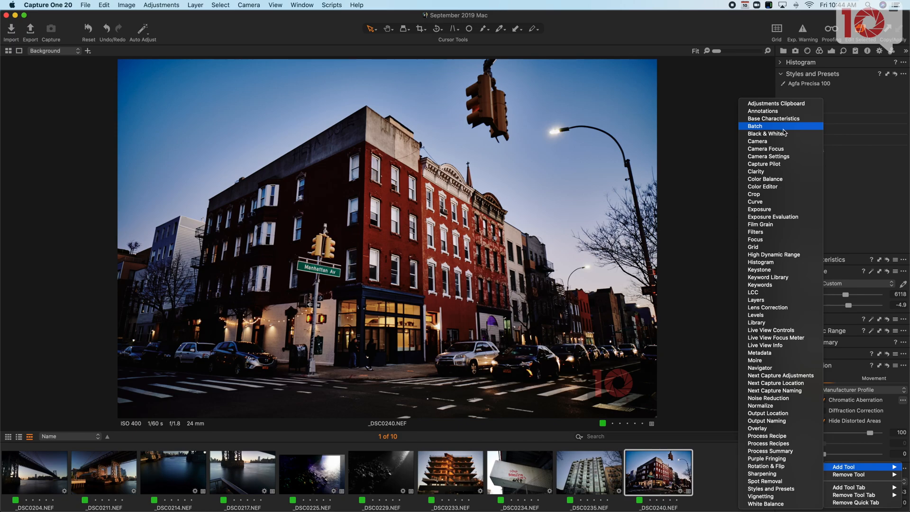
pyautogui.moveTo(779, 133)
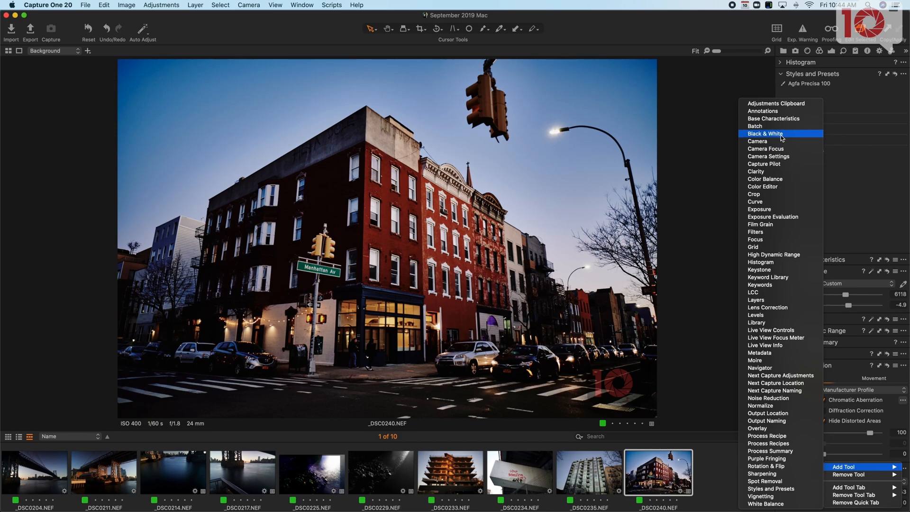
# - Add a Black & White tool, try it with a Red adjustment, then switch it off to keep colour
pyautogui.click(764, 134)
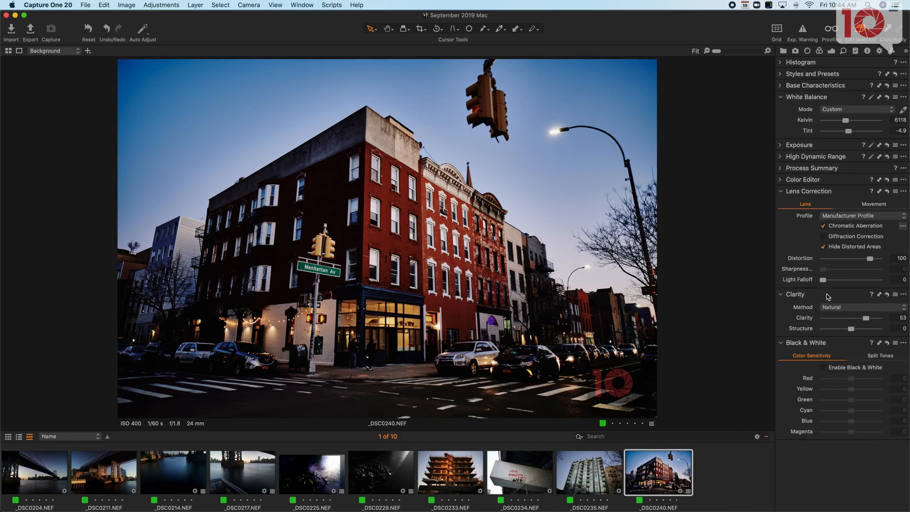
pyautogui.click(823, 367)
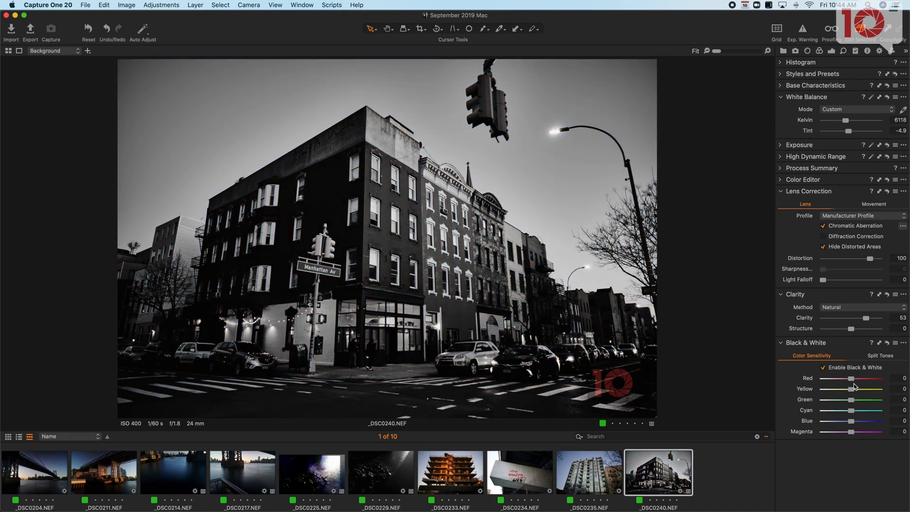
pyautogui.moveTo(850, 378); pyautogui.dragTo(852, 378)
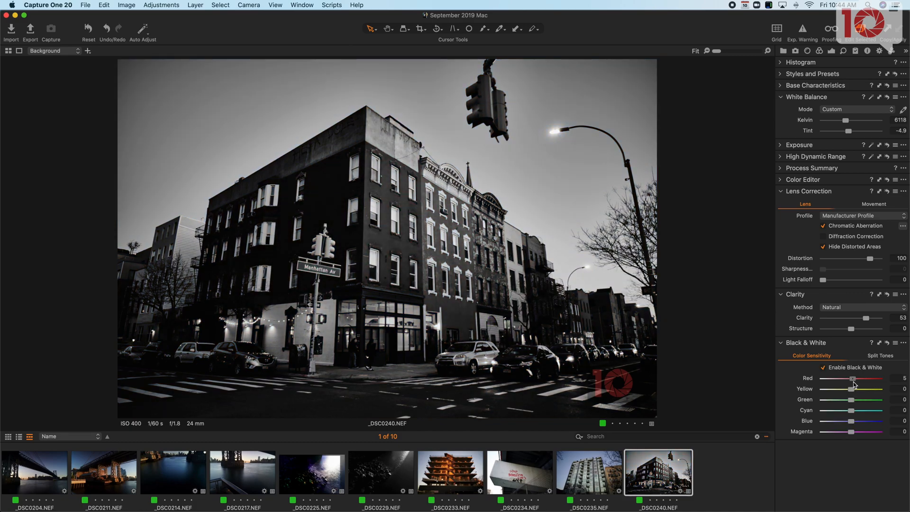
pyautogui.click(824, 367)
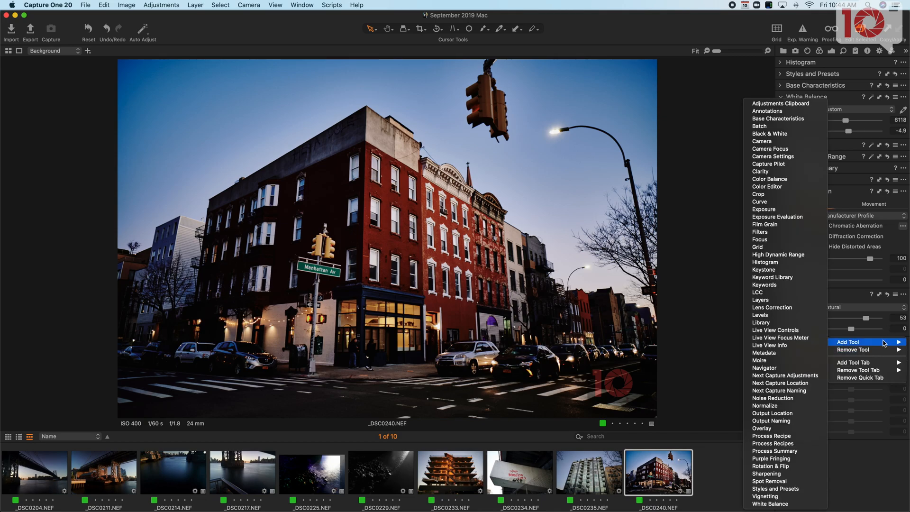
pyautogui.moveTo(775, 488)
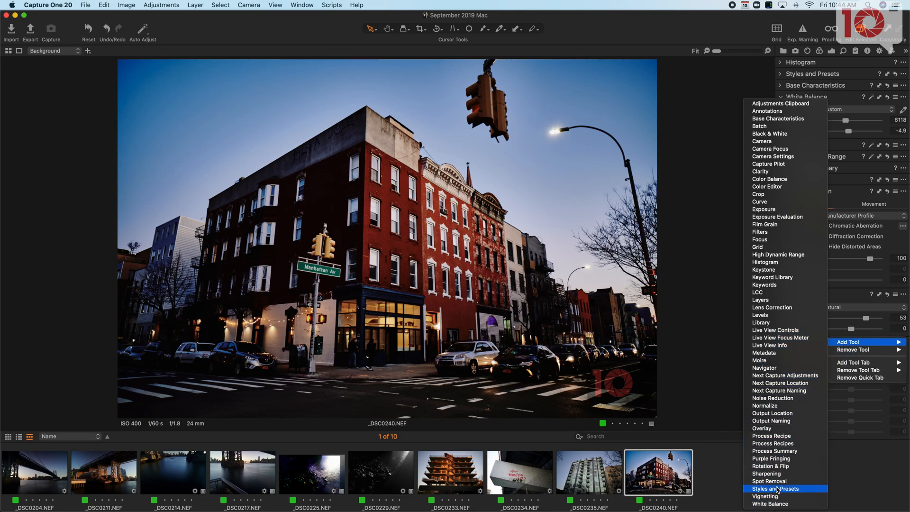
pyautogui.moveTo(786, 473)
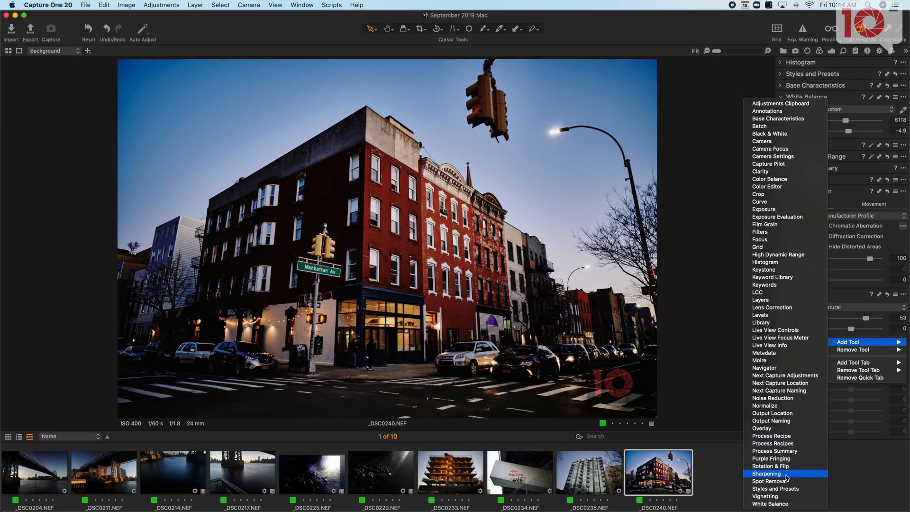
# - Add Sharpening and Spot Removal tools to the adjustments panel
pyautogui.click(766, 473)
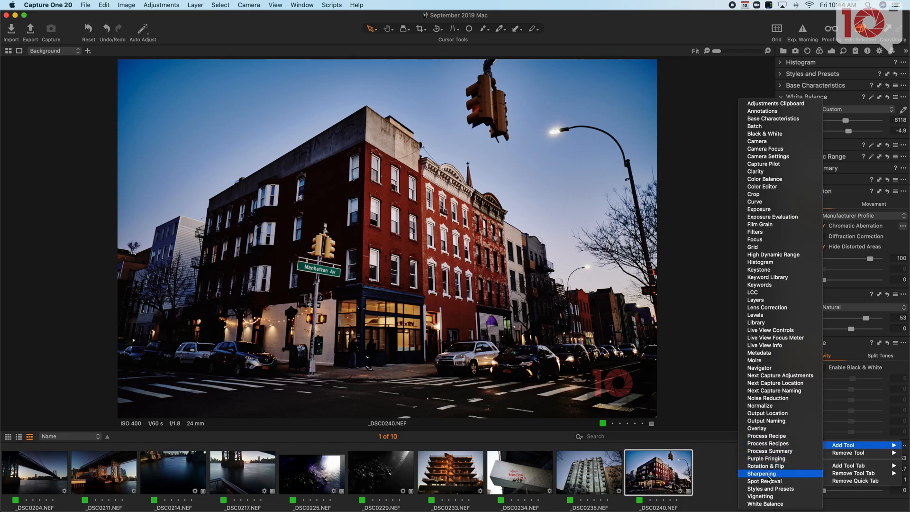
pyautogui.click(760, 474)
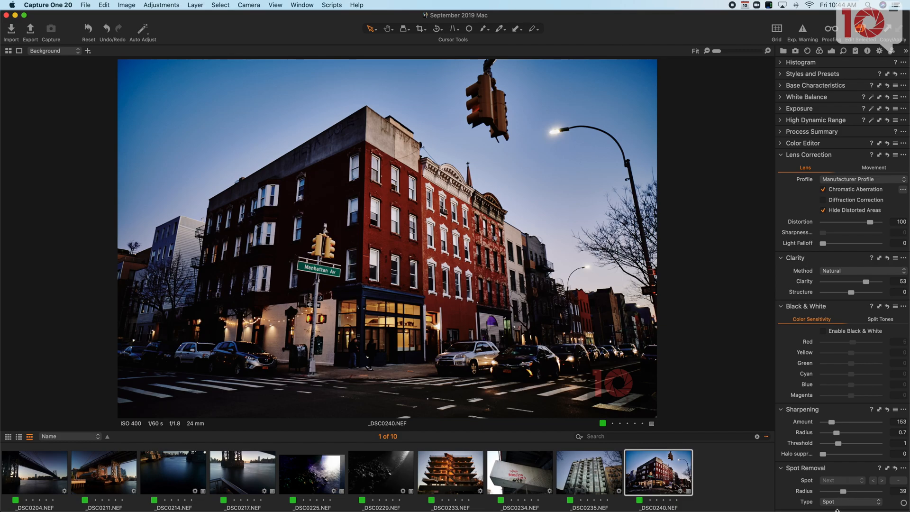
pyautogui.moveTo(846, 494)
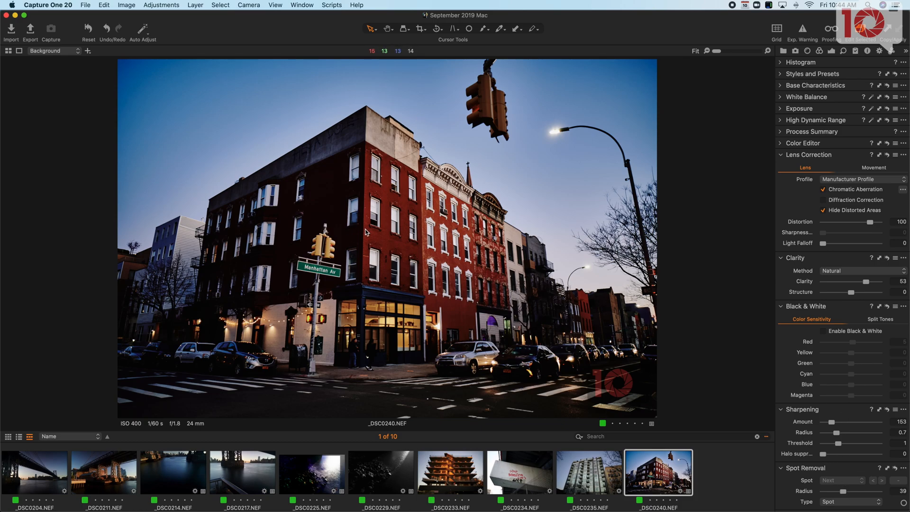
pyautogui.moveTo(434, 281)
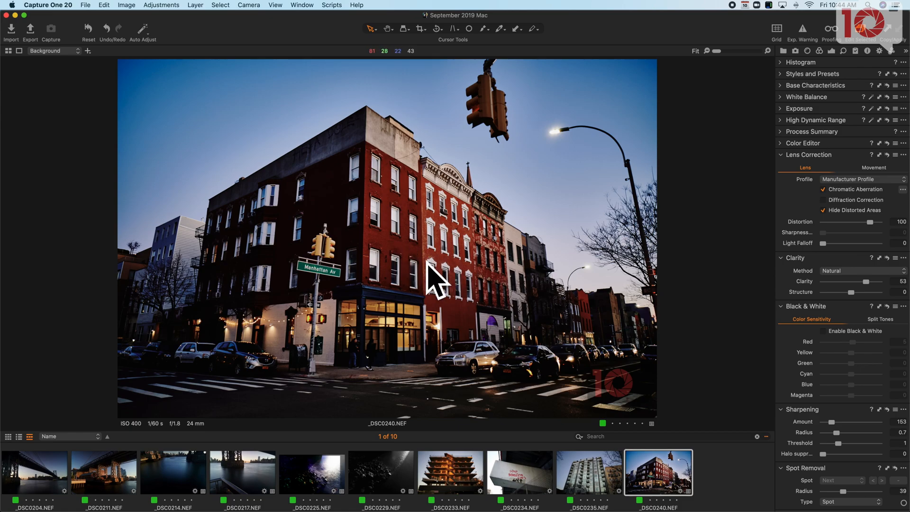
pyautogui.moveTo(689, 248)
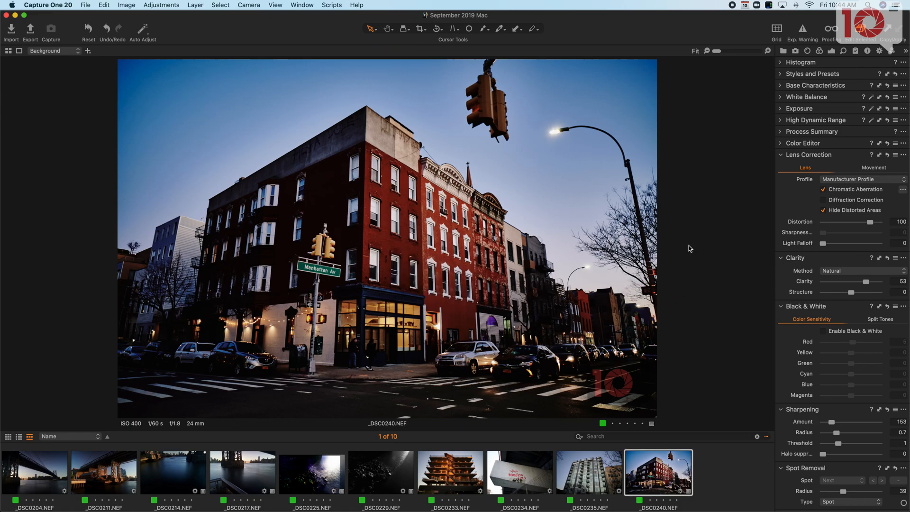
pyautogui.moveTo(674, 231)
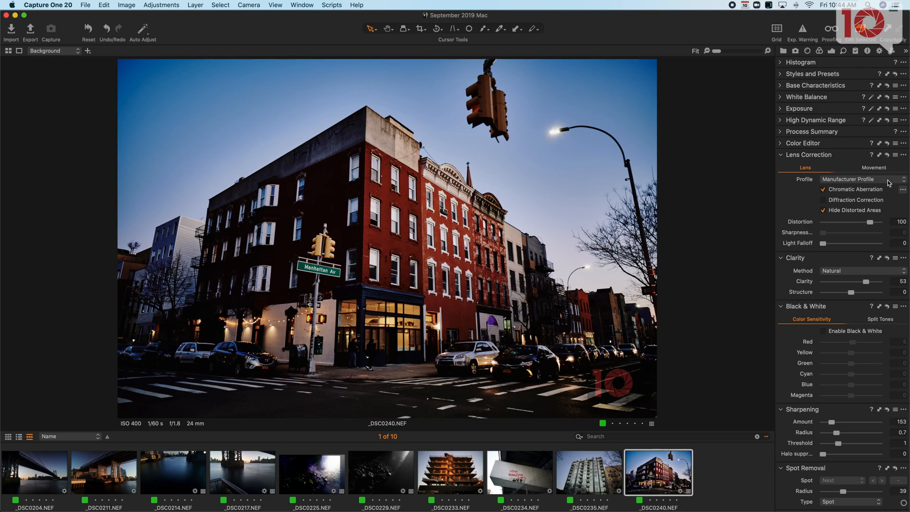
pyautogui.moveTo(847, 372)
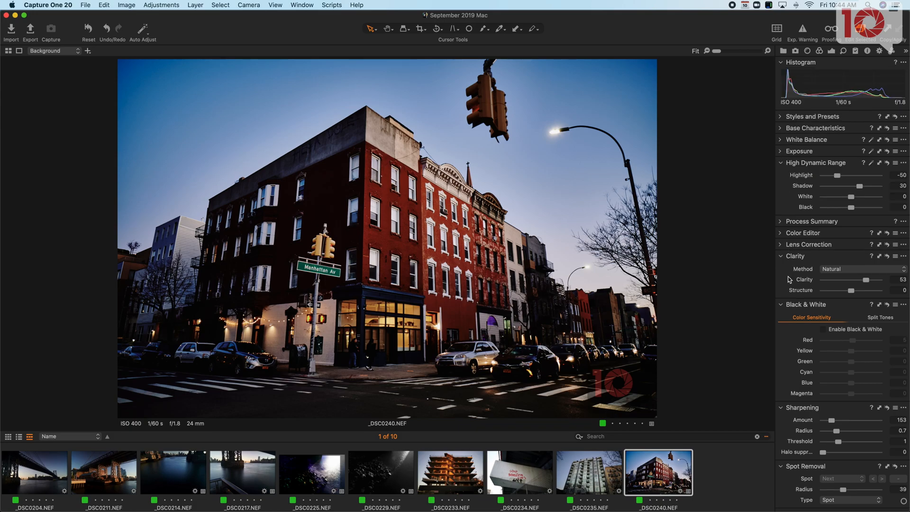
# - Fold away Styles, Spot Removal and presets lists, leaving Base Characteristics, White Balance, Exposure and HDR open
pyautogui.click(781, 233)
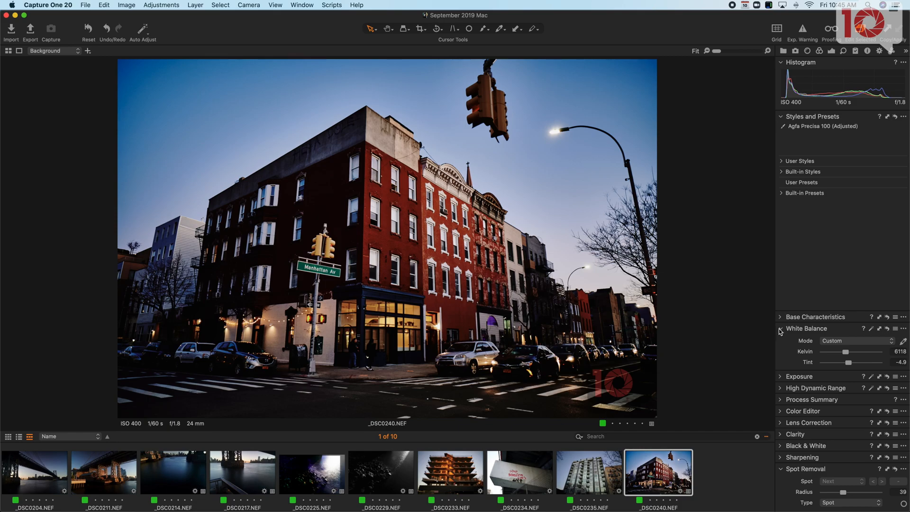
pyautogui.click(780, 329)
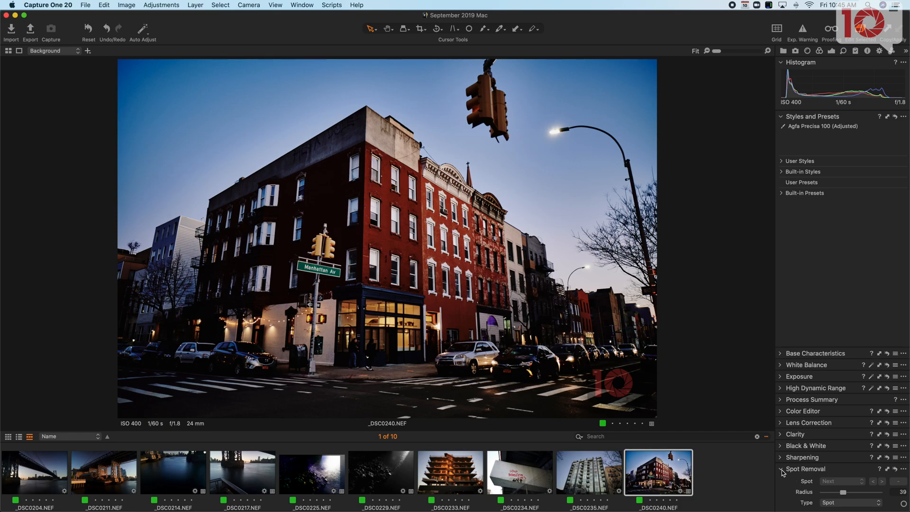
pyautogui.click(805, 469)
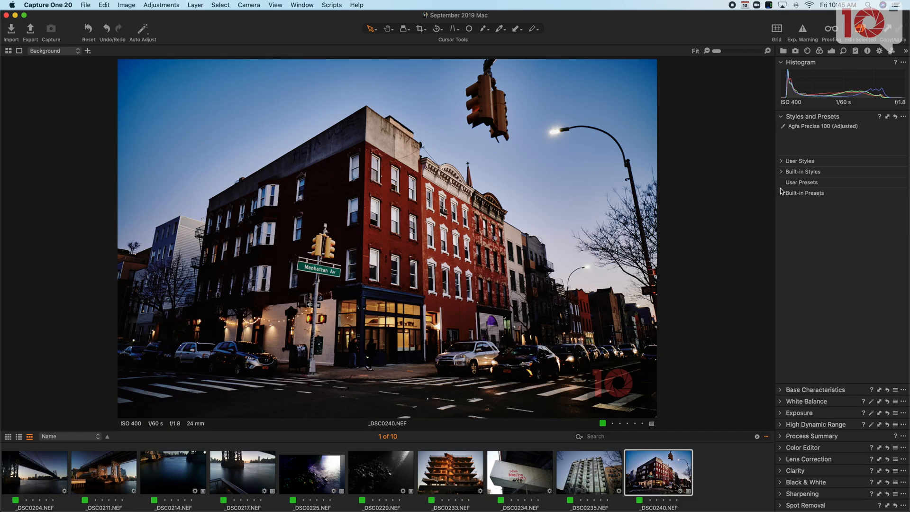
pyautogui.click(784, 192)
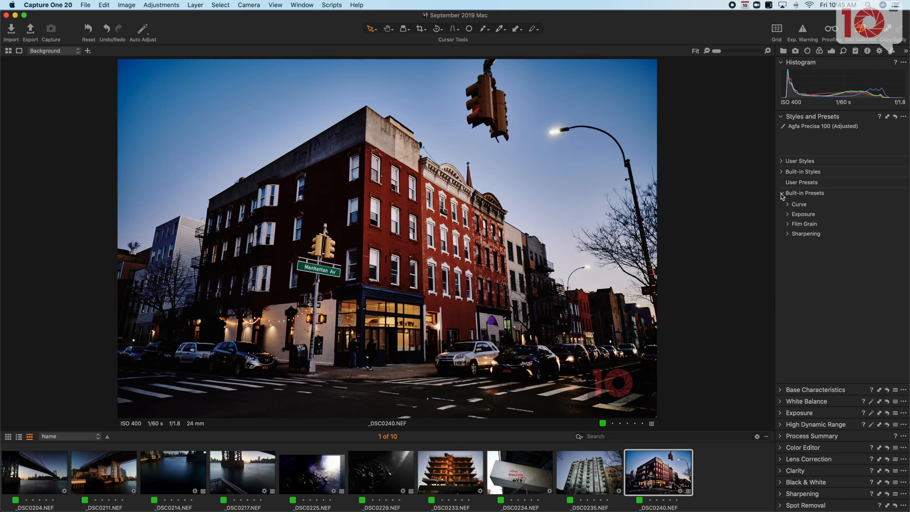
pyautogui.click(781, 192)
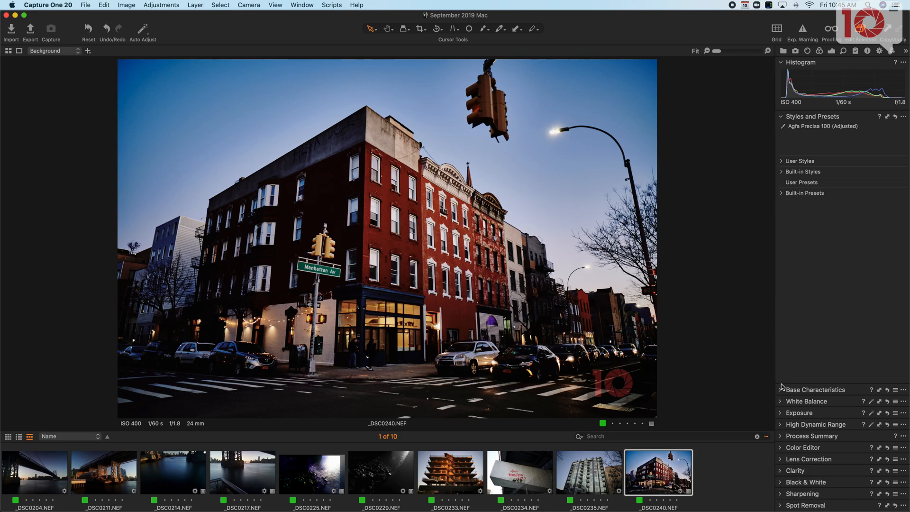
pyautogui.click(815, 389)
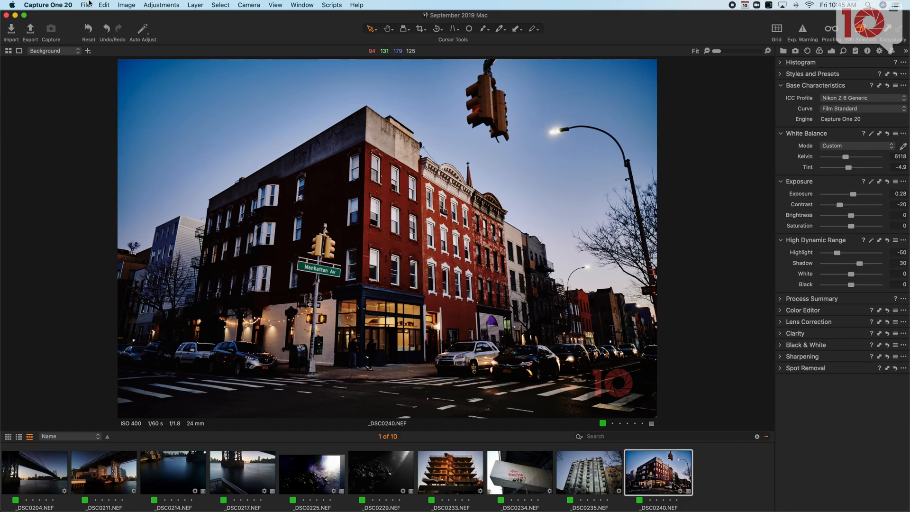
# - Open Export Variants to review the 3000 px JPEG, quality 100, Adobe RGB settings
pyautogui.click(85, 5)
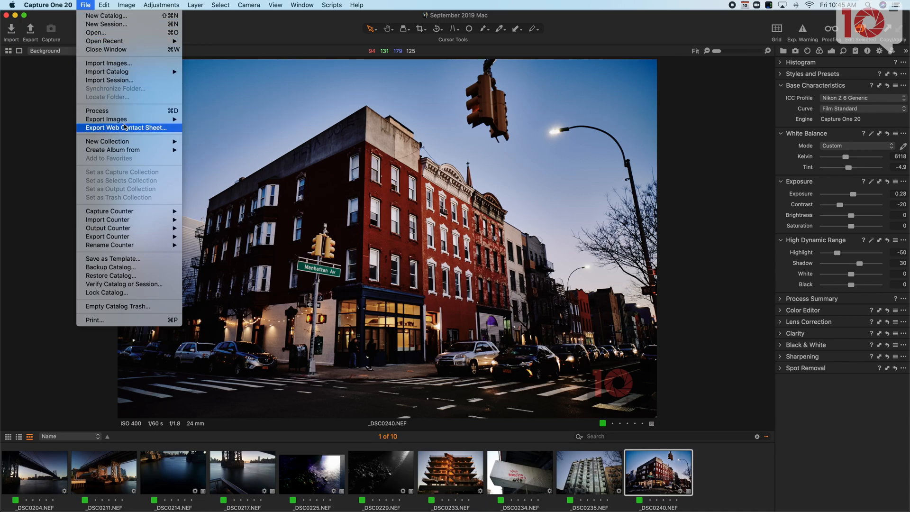
pyautogui.moveTo(106, 119)
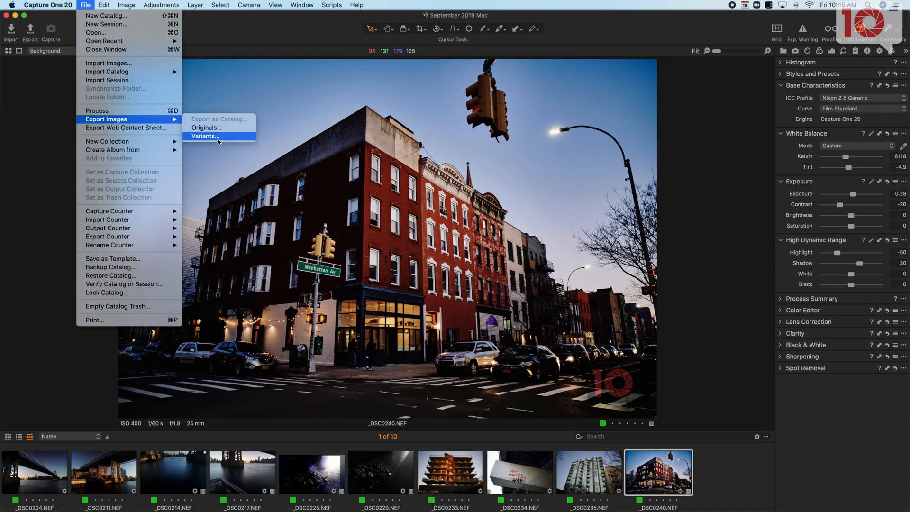
pyautogui.click(206, 136)
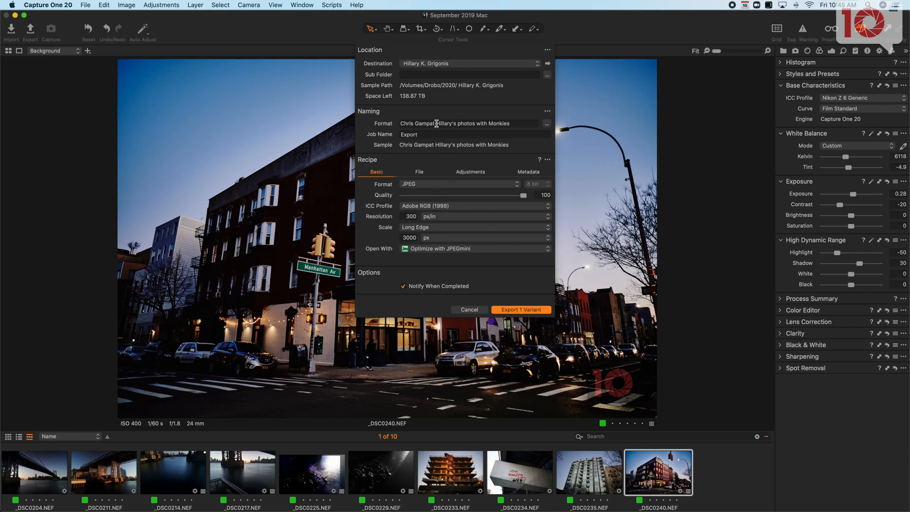
pyautogui.moveTo(442, 144)
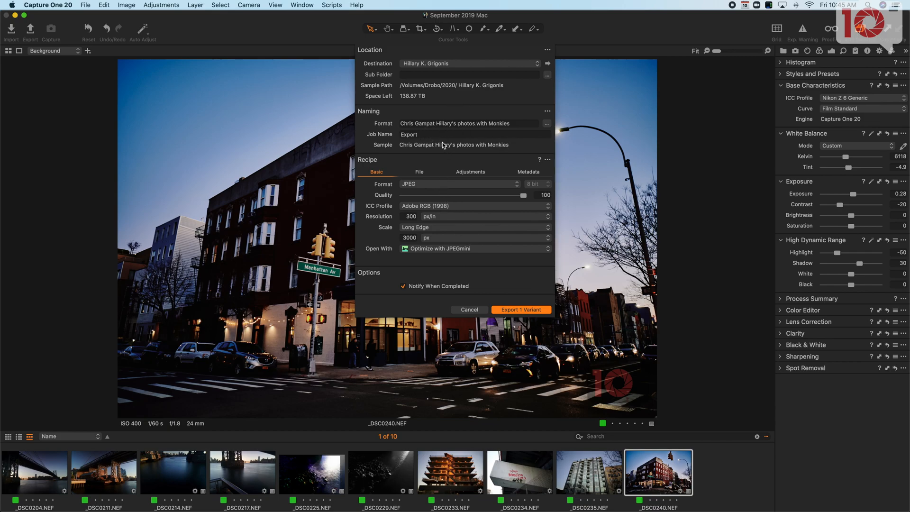
pyautogui.moveTo(420, 235)
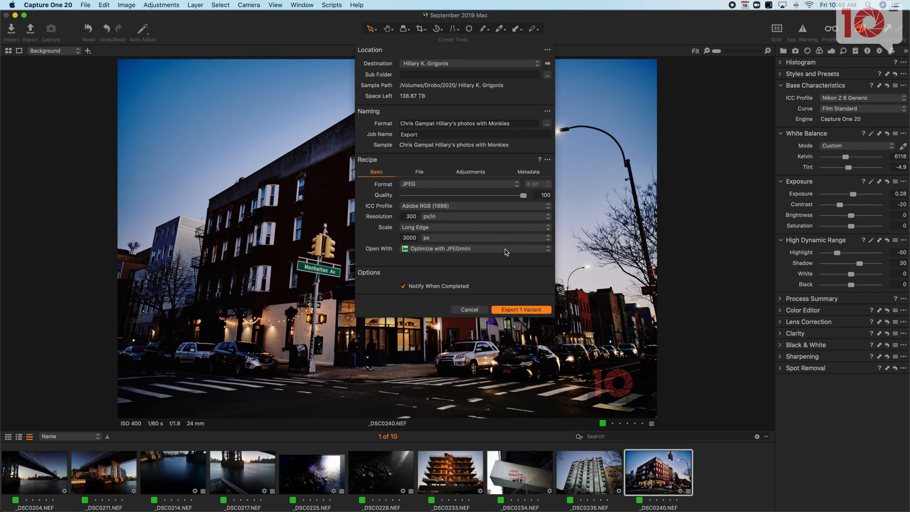
pyautogui.moveTo(443, 262)
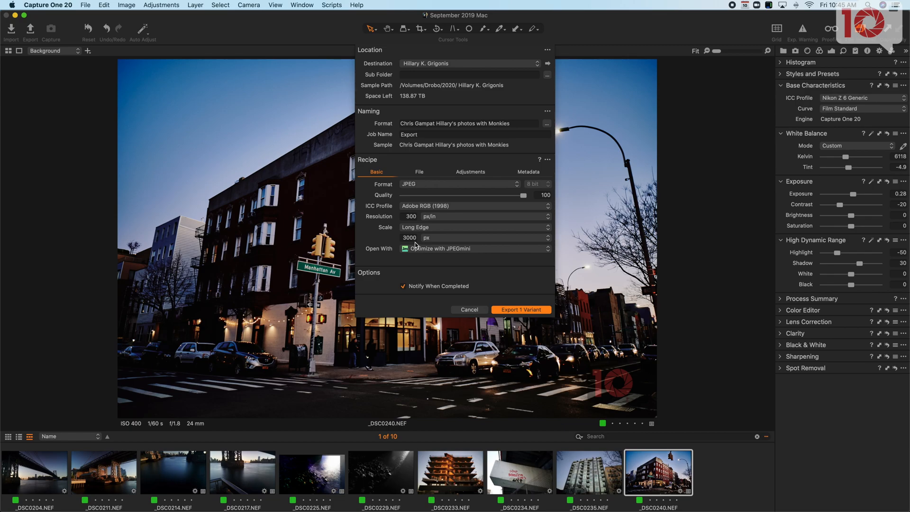
pyautogui.moveTo(473, 312)
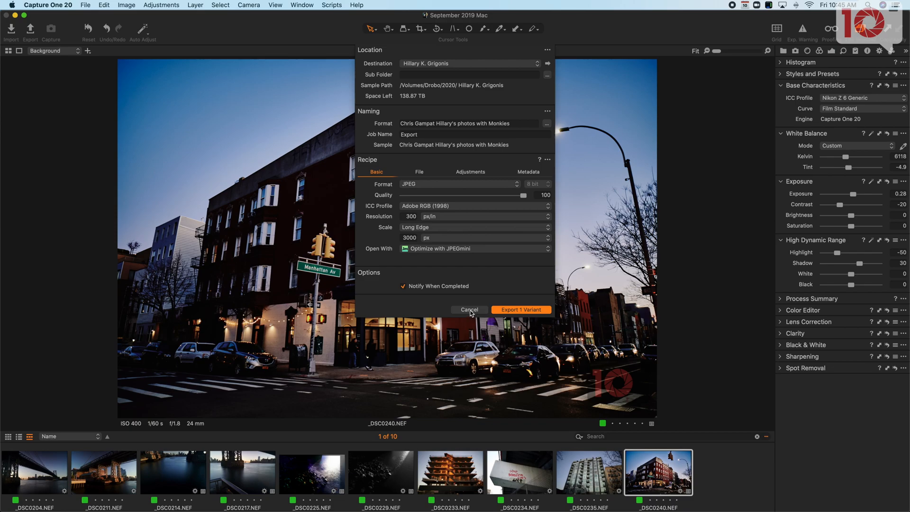
# - Cancel the export and view the TIFF Adobe RGB recipe's image watermark at opacity 33, scale 25
pyautogui.click(469, 309)
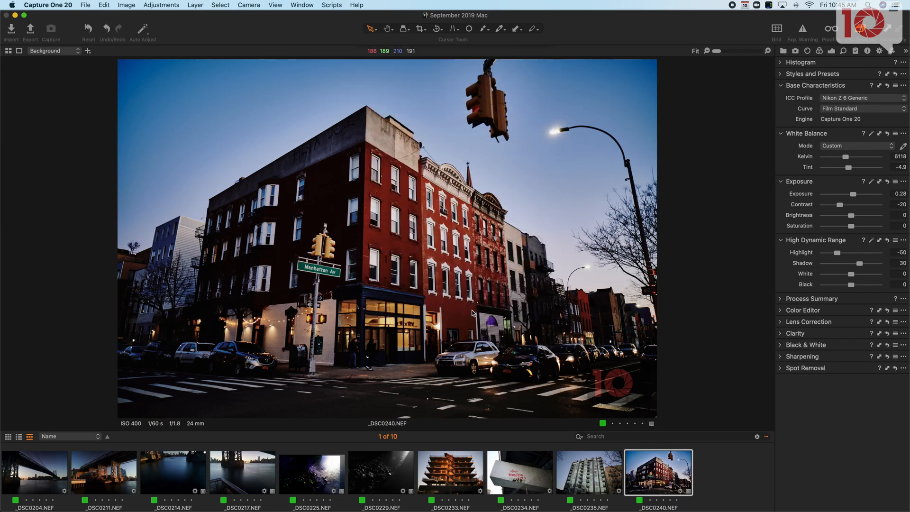
pyautogui.click(879, 50)
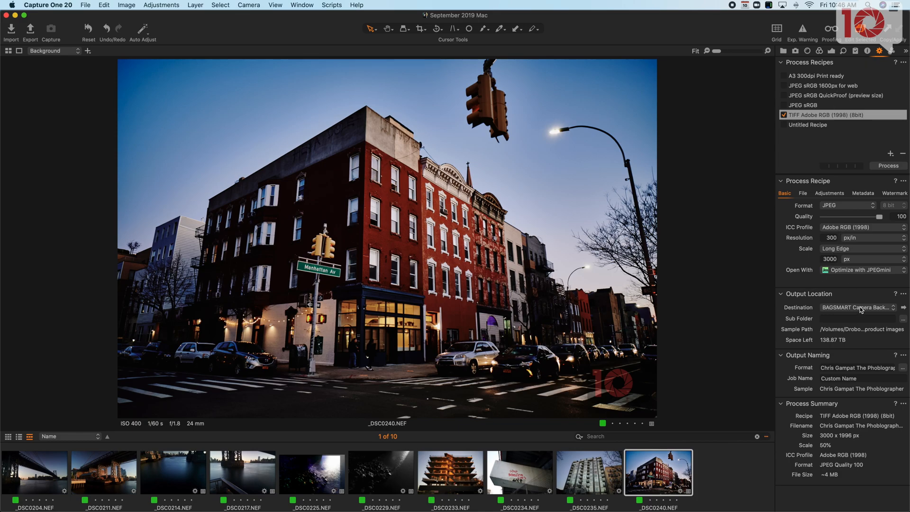
pyautogui.moveTo(864, 290)
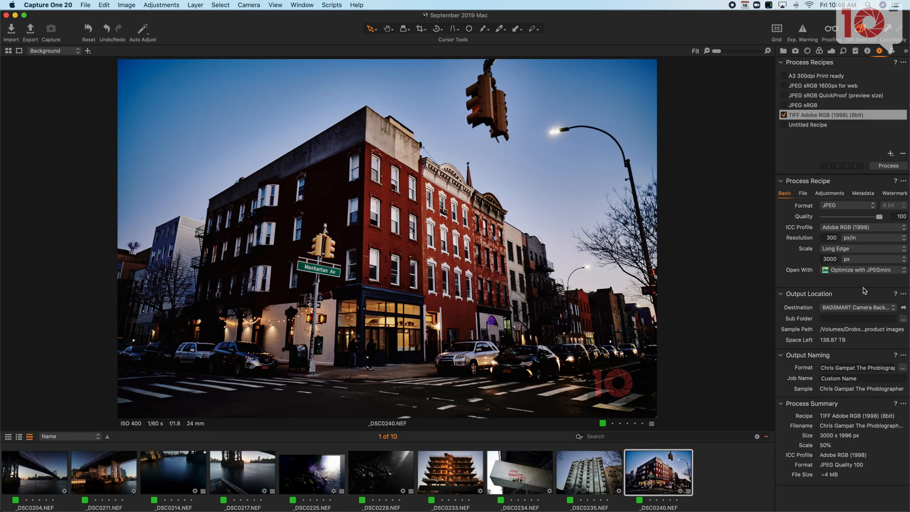
pyautogui.click(862, 192)
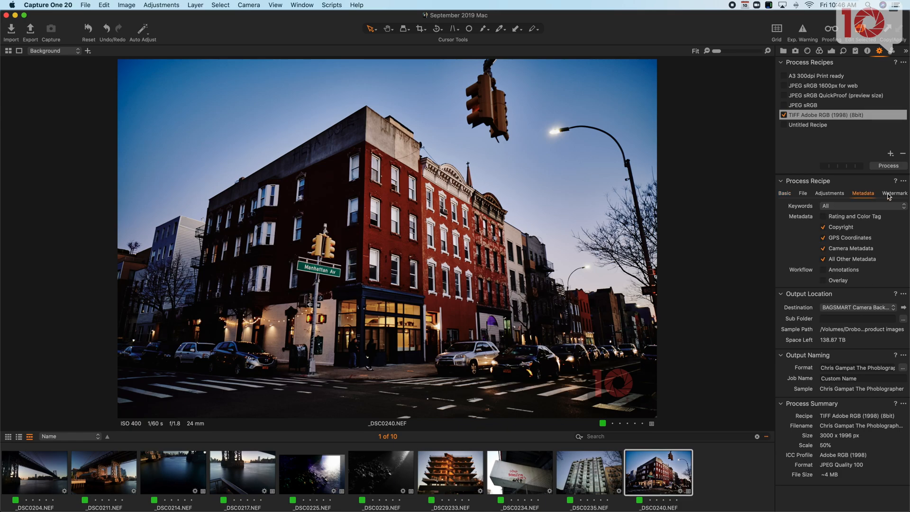
pyautogui.click(893, 193)
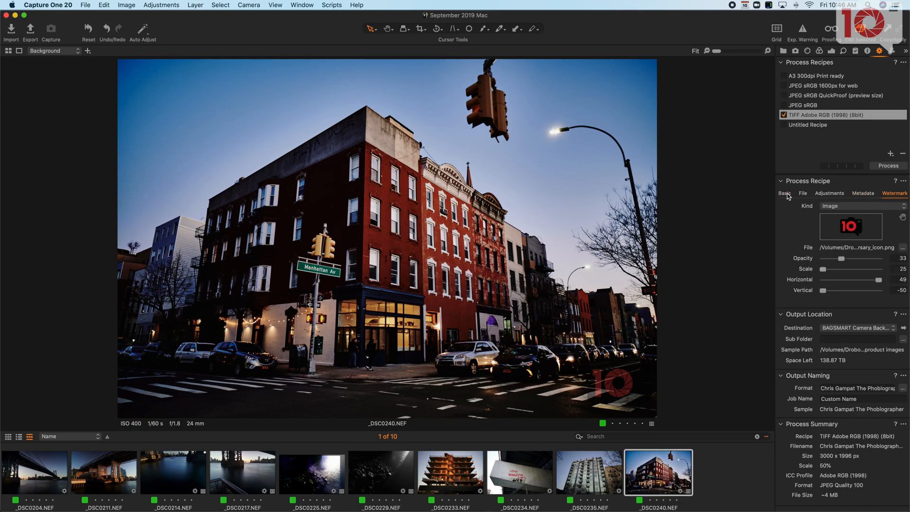
# - Return to the recipe's Basic settings and browse back through _DSC0234, _DSC0229, _DSC0217 to _DSC0204
pyautogui.click(587, 471)
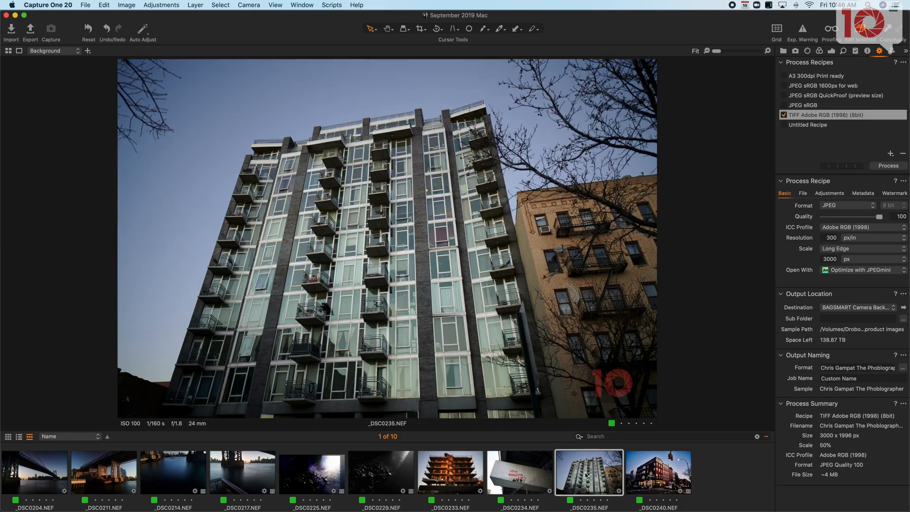
pyautogui.click(518, 472)
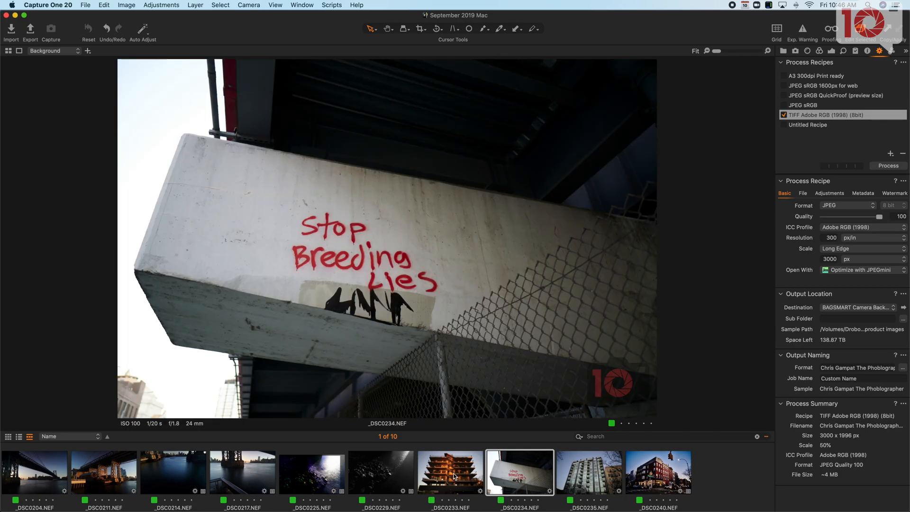
pyautogui.click(380, 472)
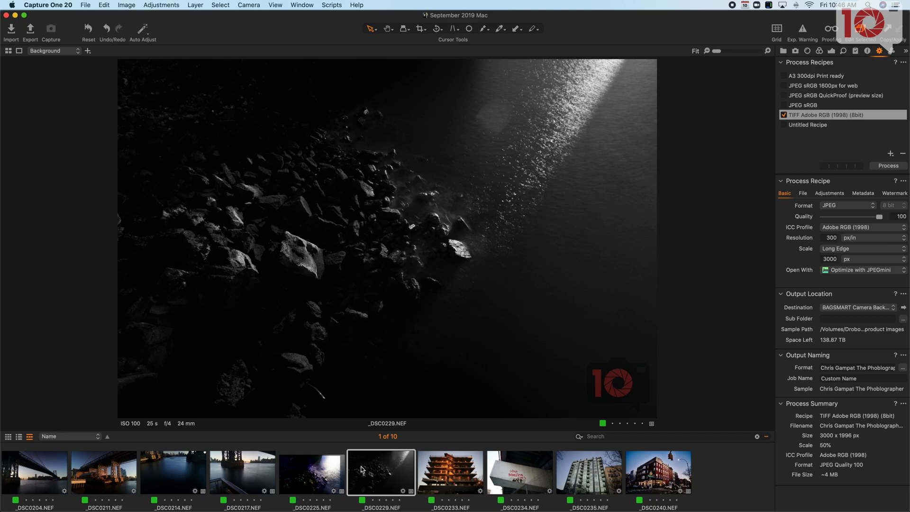
pyautogui.click(241, 471)
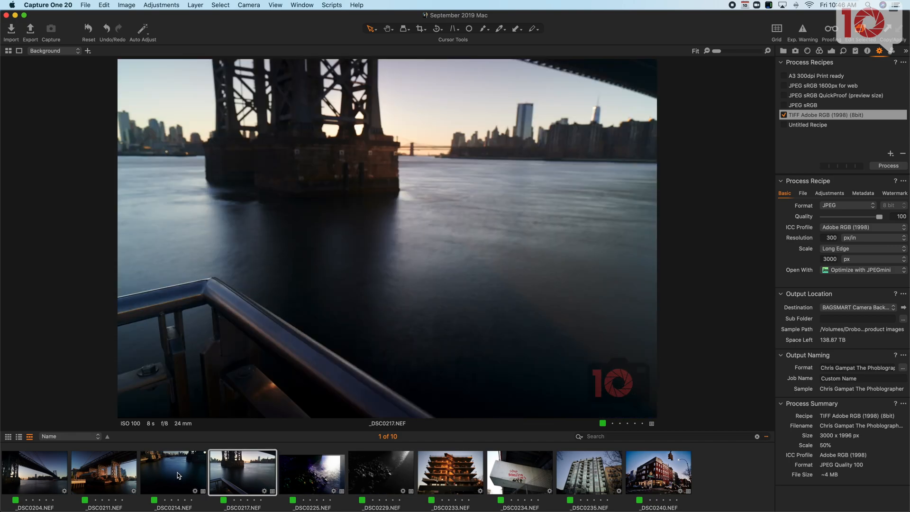
pyautogui.click(34, 472)
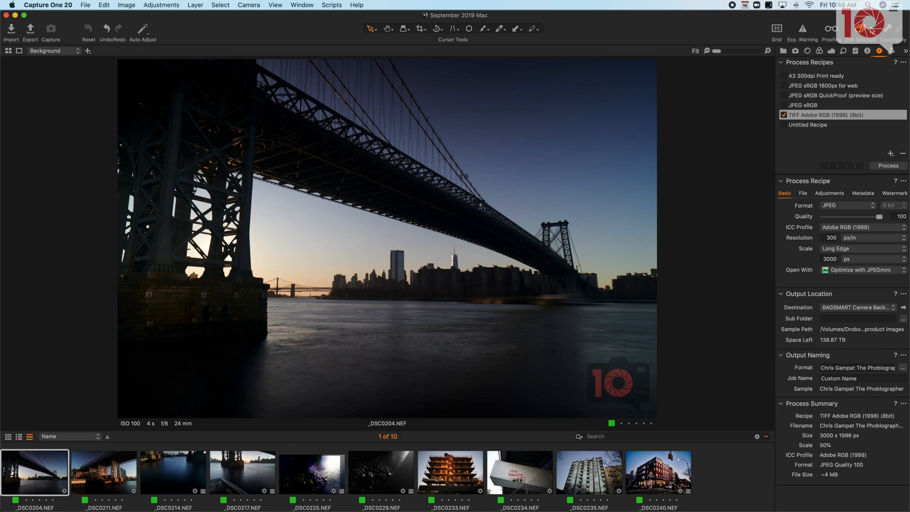
pyautogui.moveTo(849, 53)
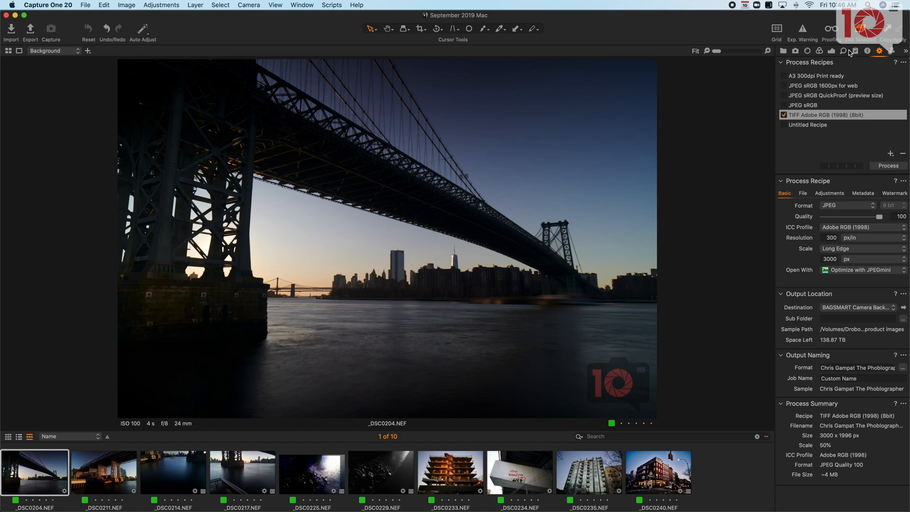
# - Raise the bridge photo's Sharpening Amount to 281, then review the Color, Lens and Capture tools
pyautogui.click(843, 50)
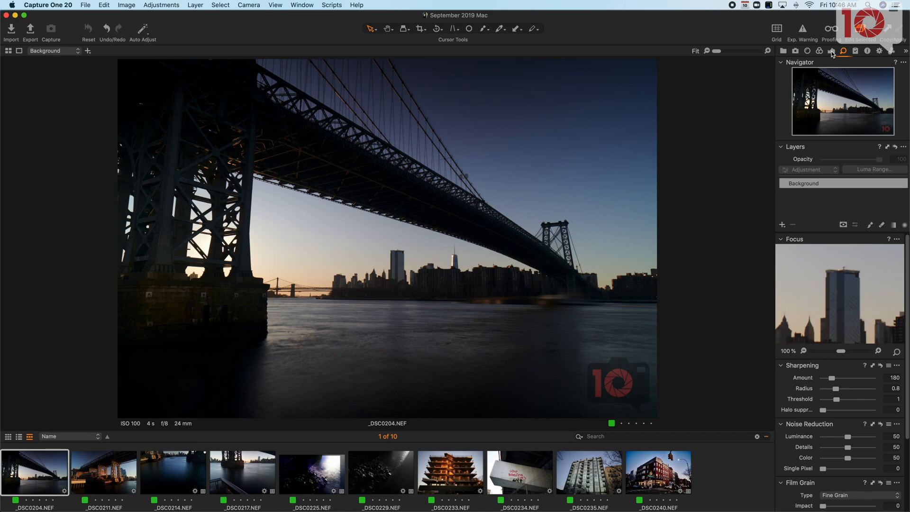
pyautogui.moveTo(830, 377); pyautogui.dragTo(836, 377)
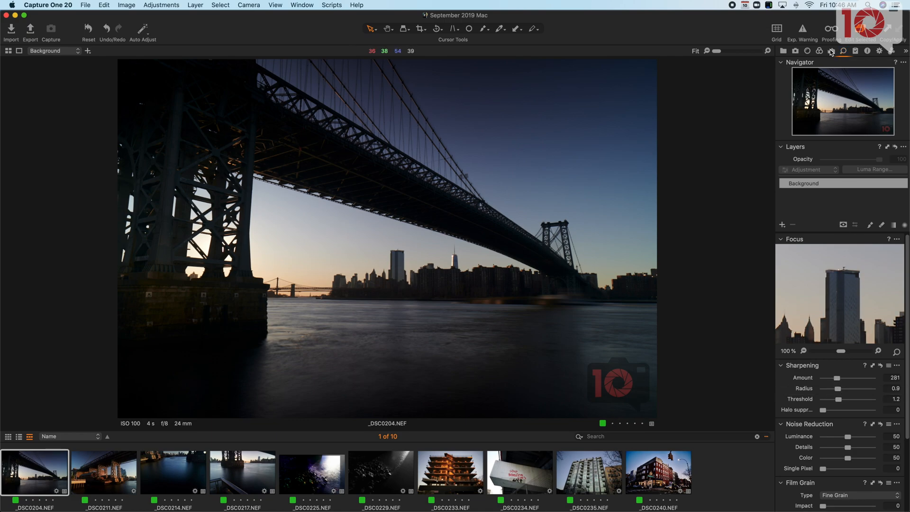
pyautogui.click(806, 51)
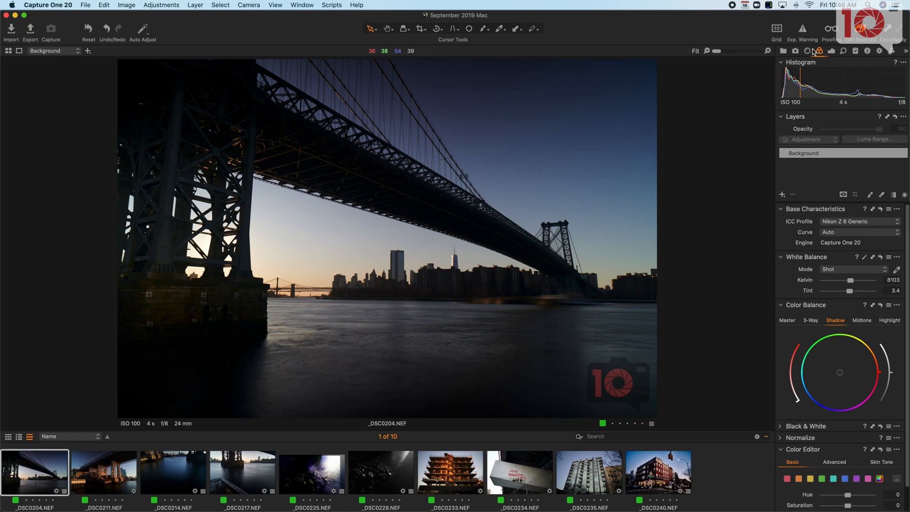
pyautogui.click(819, 50)
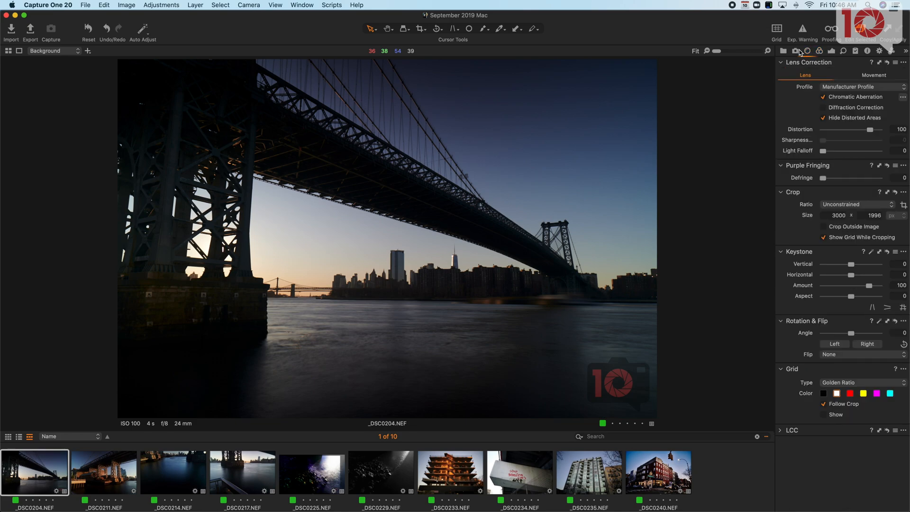
pyautogui.click(794, 51)
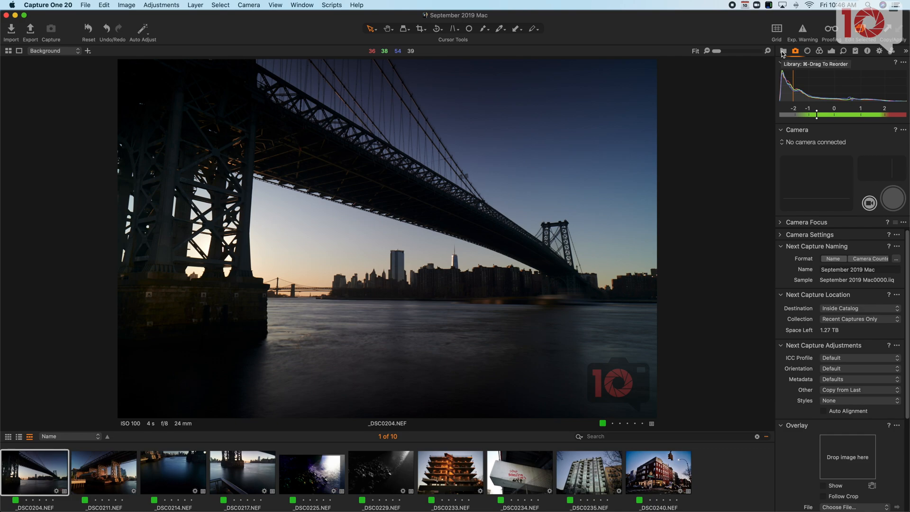
# - In the Library, browse More journalism > product photos and view camera shot _PIP0008.ARW
pyautogui.click(782, 52)
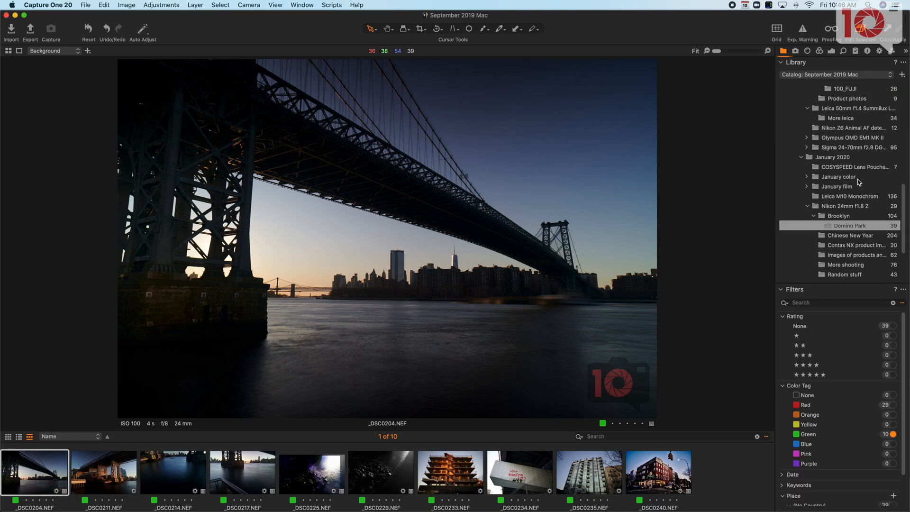
pyautogui.moveTo(814, 219)
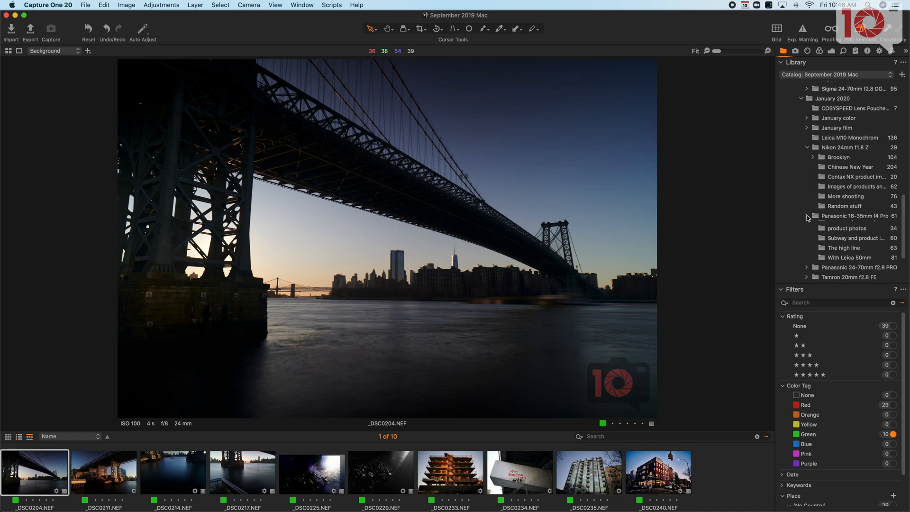
pyautogui.click(847, 225)
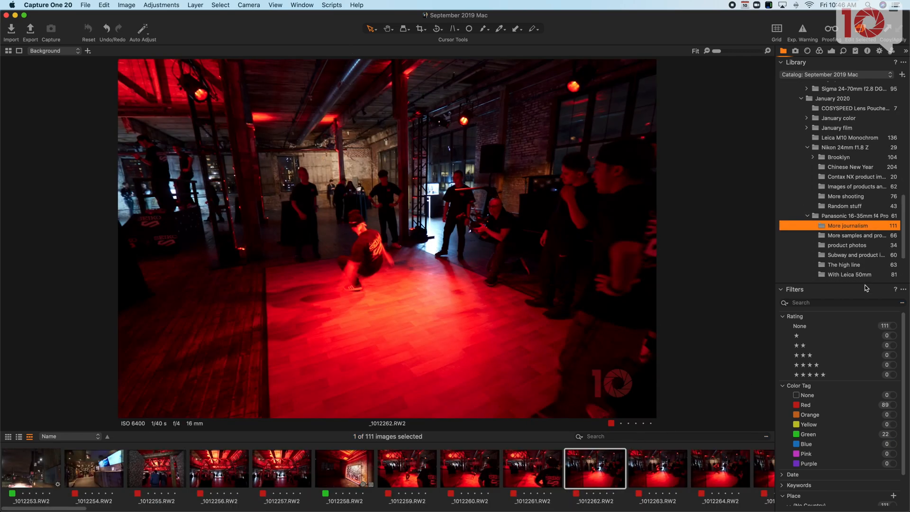
pyautogui.click(846, 244)
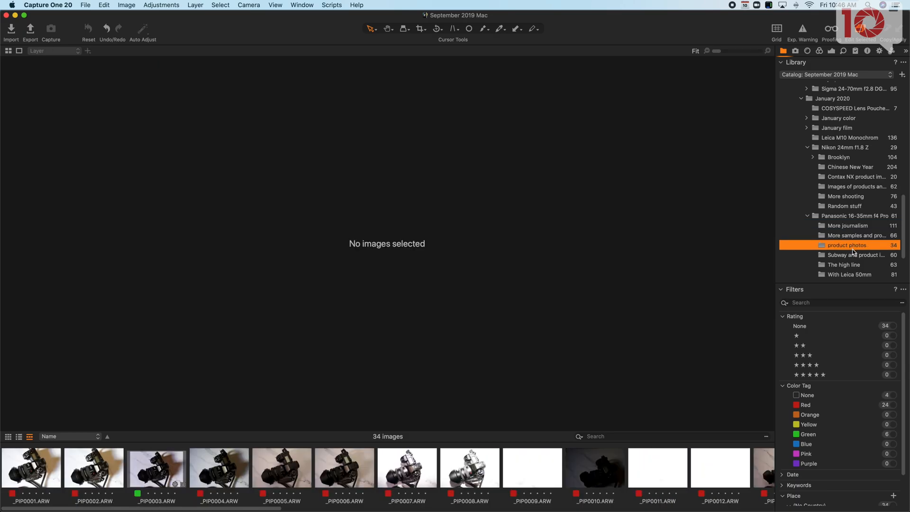
pyautogui.click(469, 466)
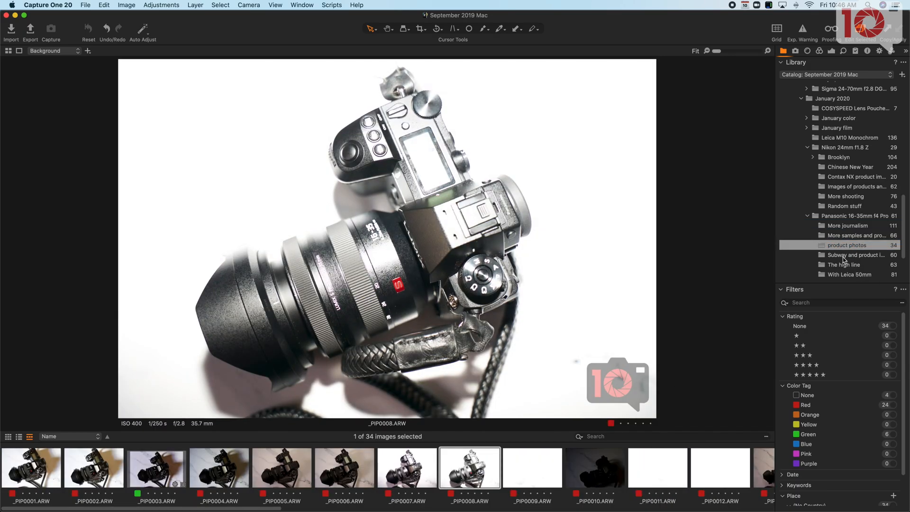
# - Open the Subway and product folder and view shots _1012249, _1012247, _1012251 and _1012241.RW2
pyautogui.click(853, 255)
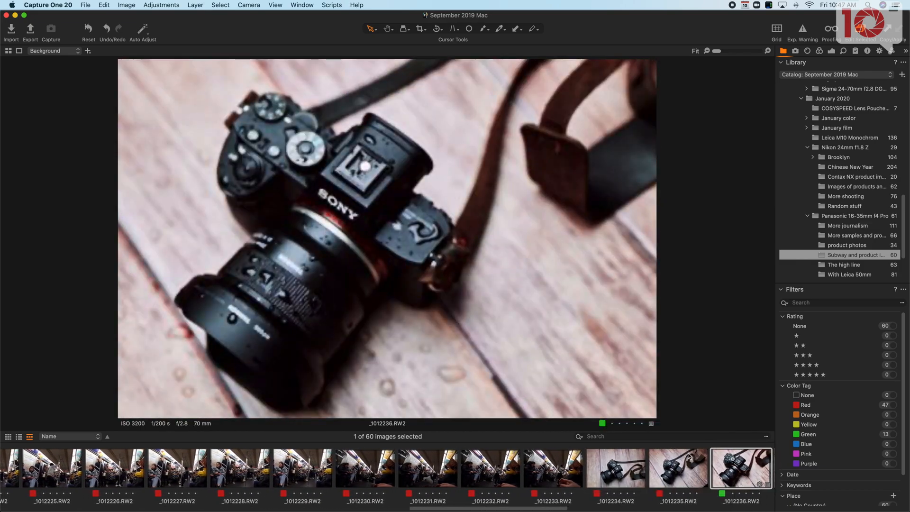
pyautogui.click(740, 467)
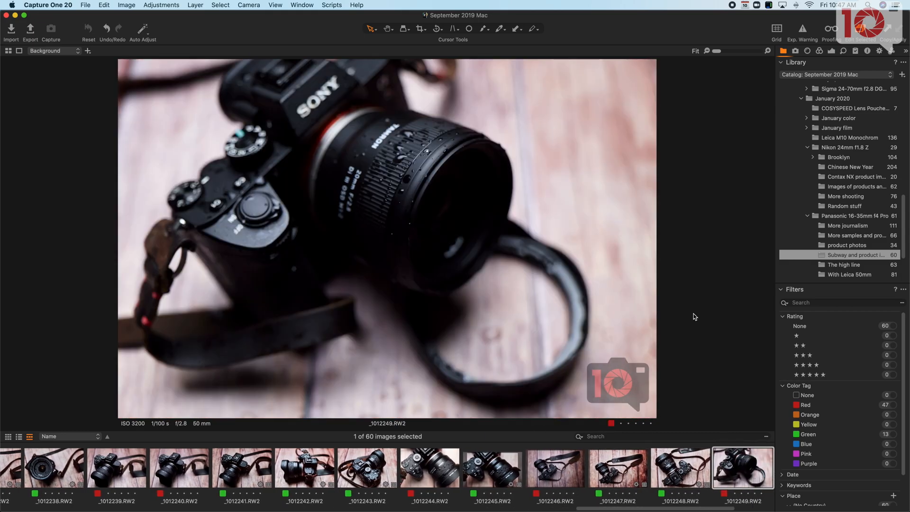
pyautogui.click(617, 467)
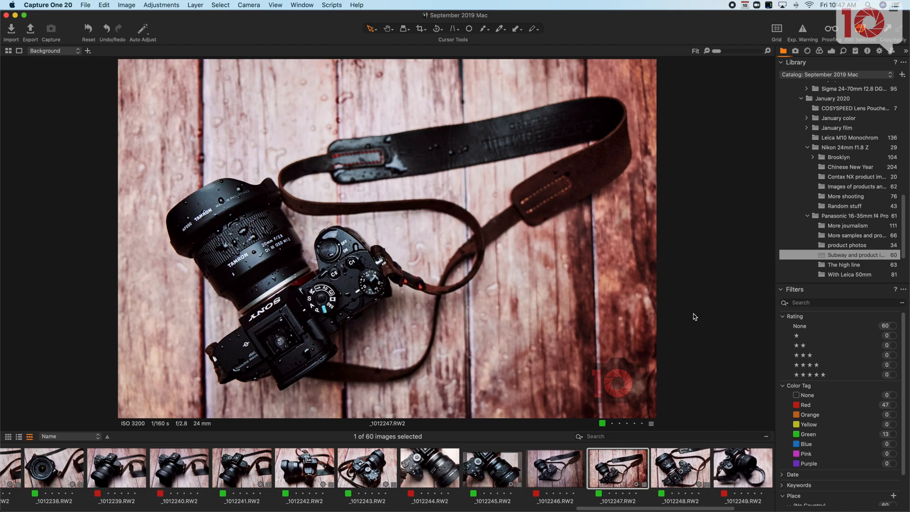
pyautogui.click(680, 467)
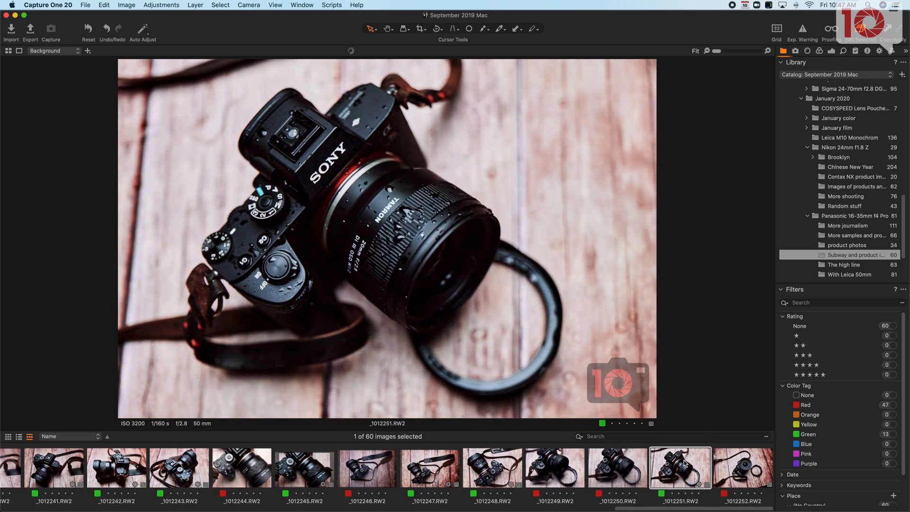
pyautogui.hscroll(-3)
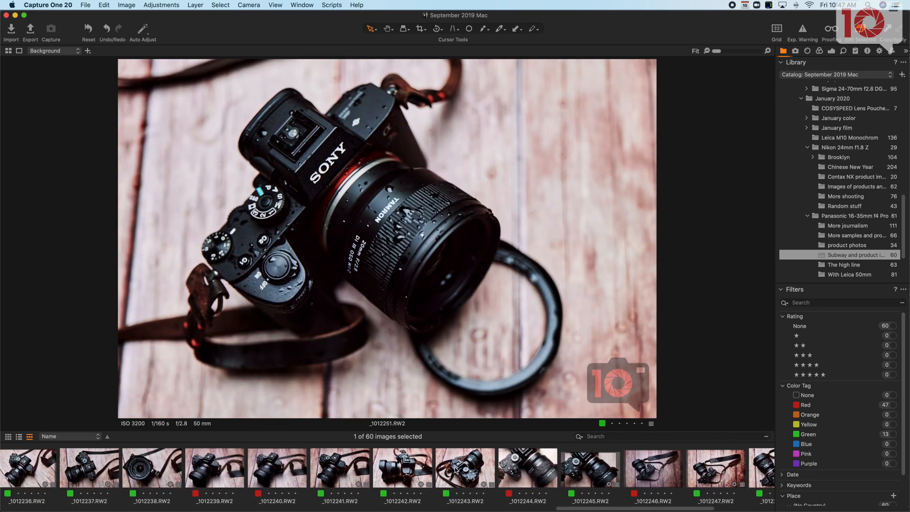
pyautogui.click(340, 467)
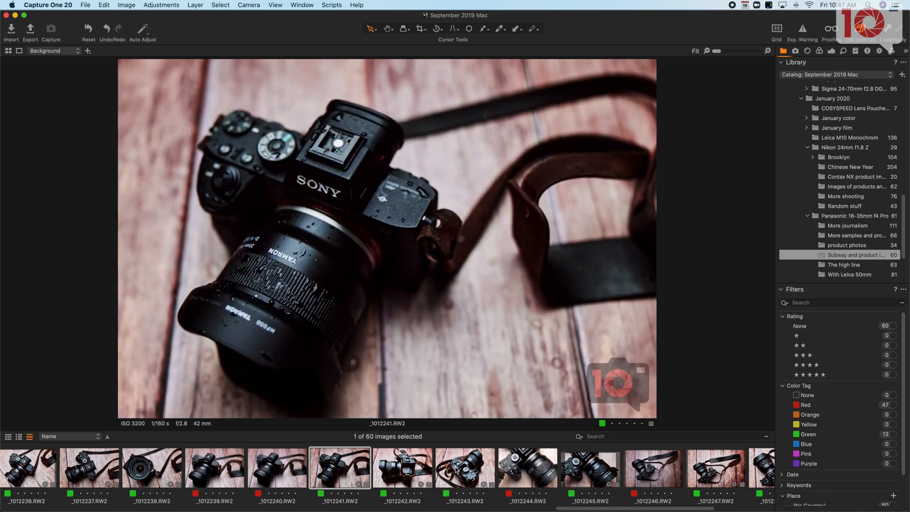